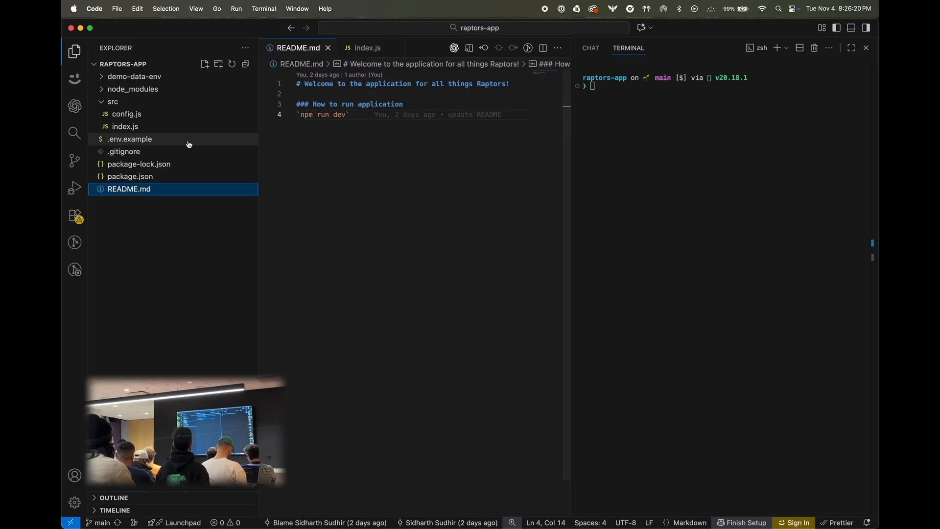
Open .env.example, then copy demo-data-env/.env.unsafe to a new root .env with cp
left_click(130, 139)
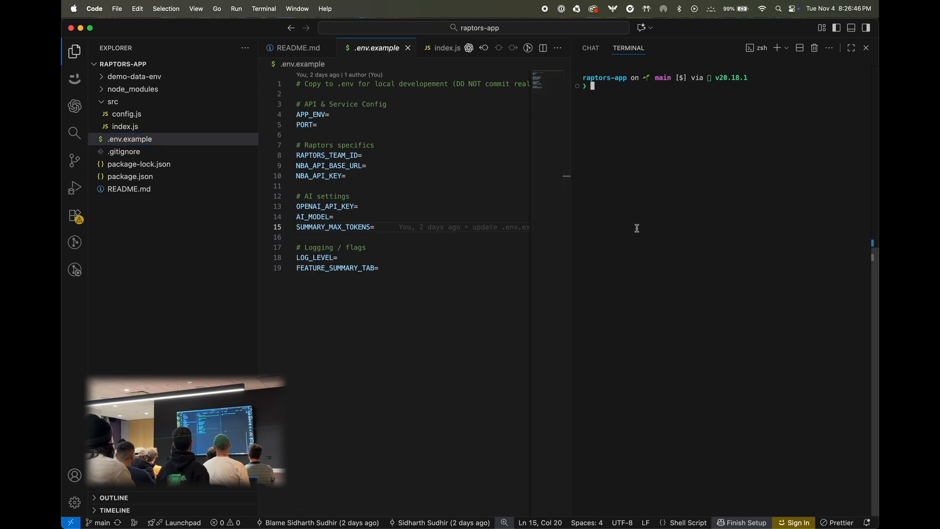
type("cp ./demo-data-env/.env.unsafe .env")
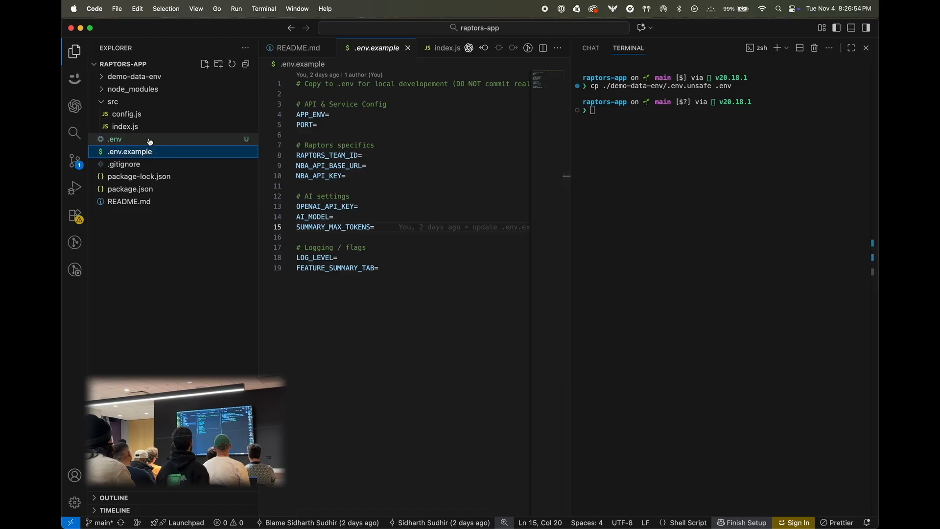
View the new .env's demo values and see it listed as an untracked change
left_click(113, 139)
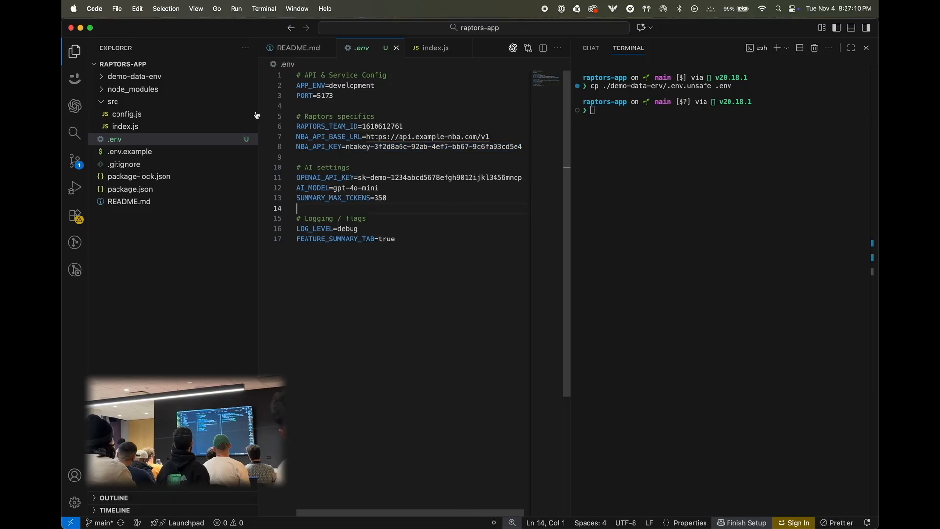
left_click(74, 161)
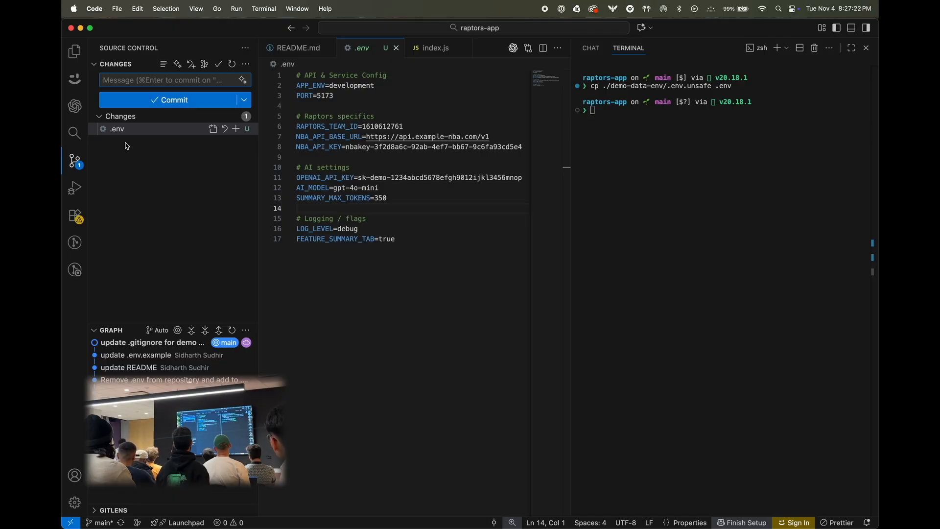
Run npm run dev to print the boot settings table, then go to 1Password's Developer page
left_click(71, 47)
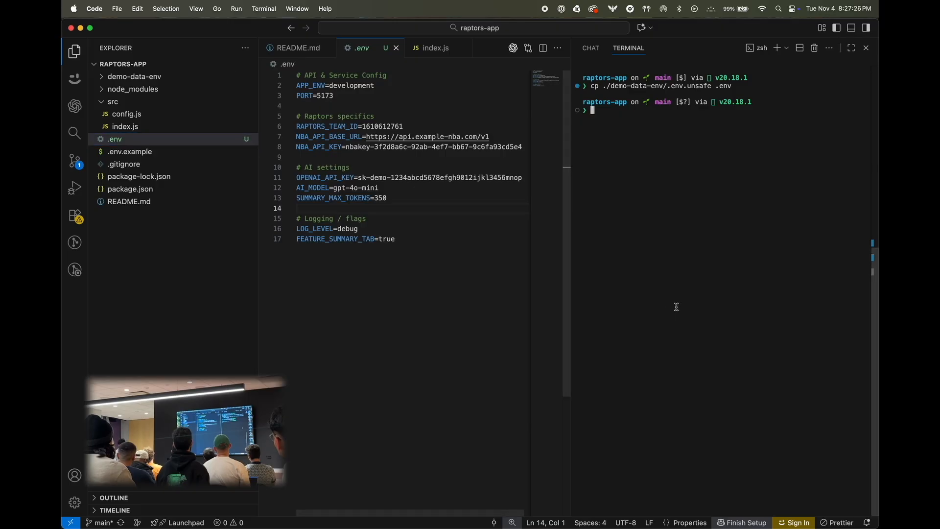
type("npm run dev")
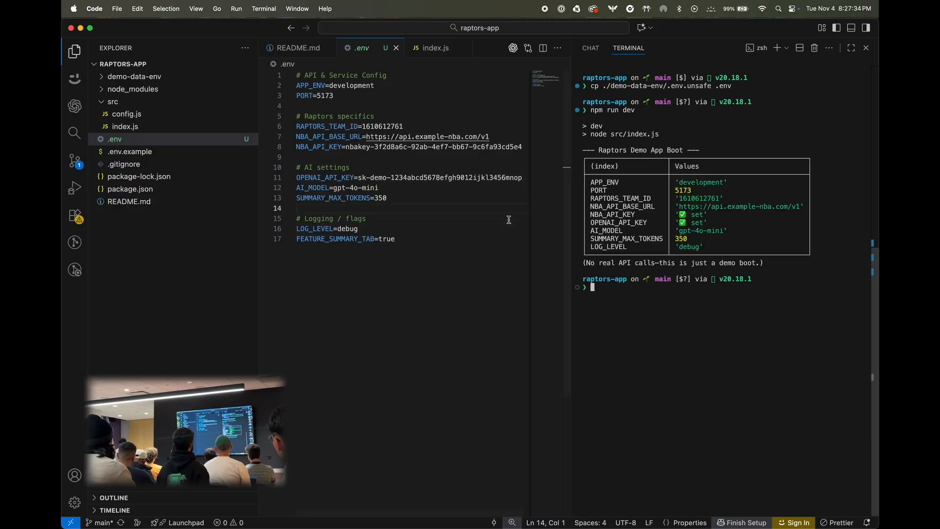
left_click(434, 48)
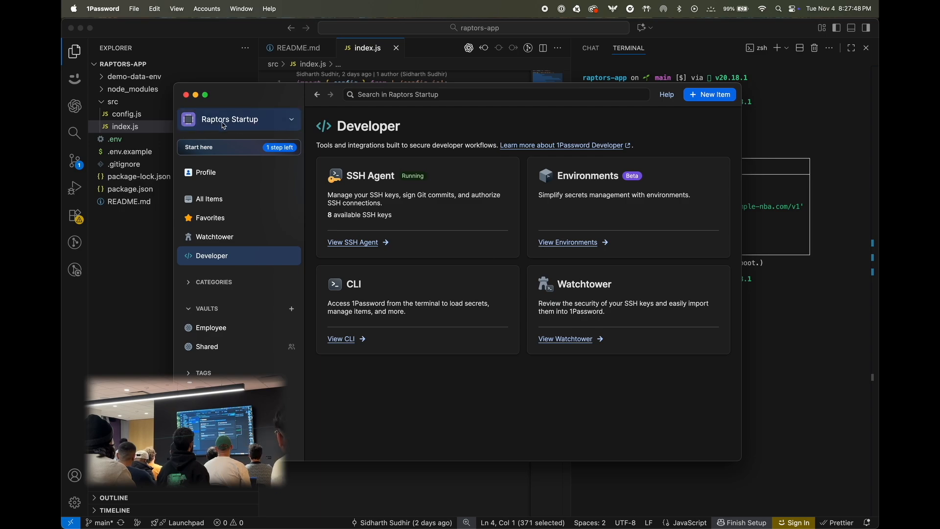
mouse_move(585, 216)
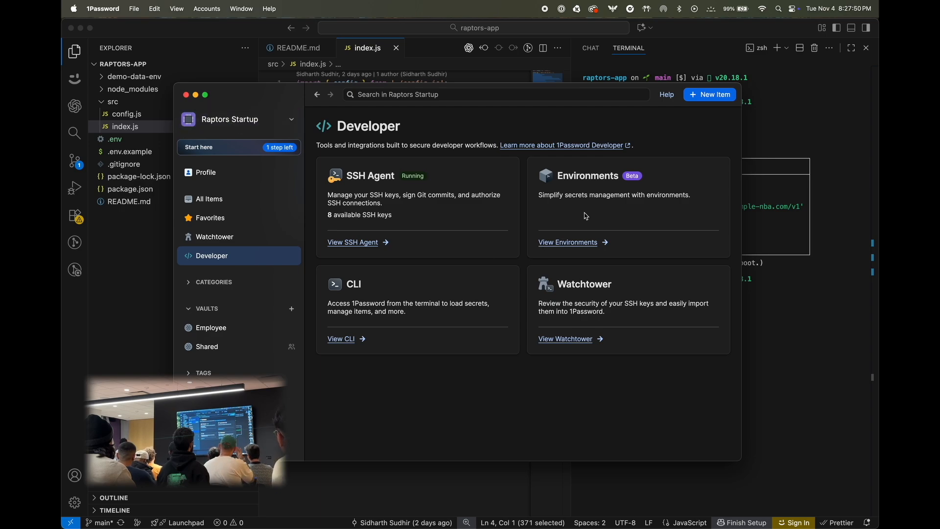
From View Environments, start a new environment and name it 'Raptors App - Local'
left_click(567, 242)
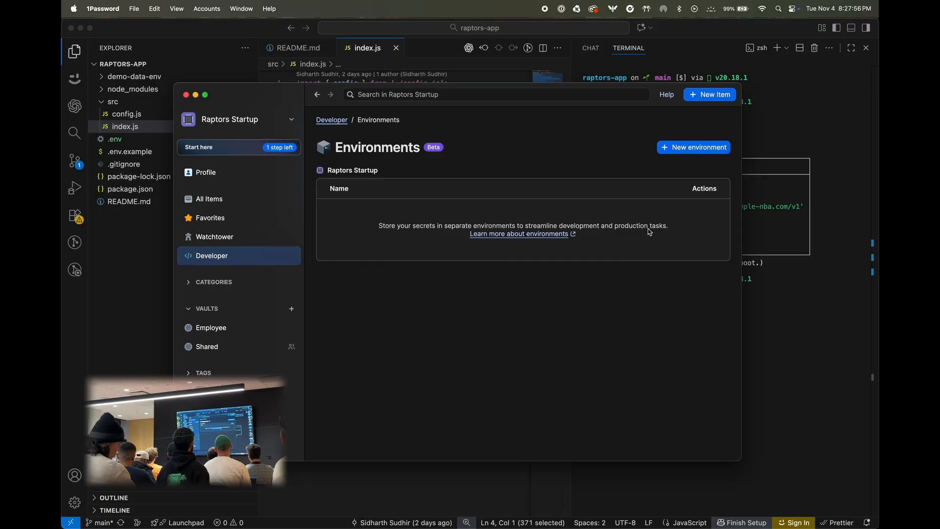
left_click(693, 147)
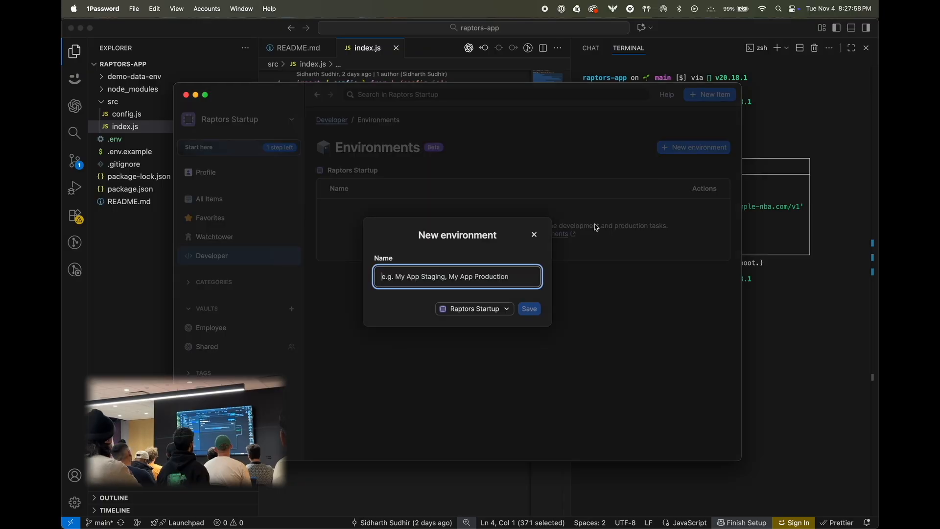
type("Raptors App - Local")
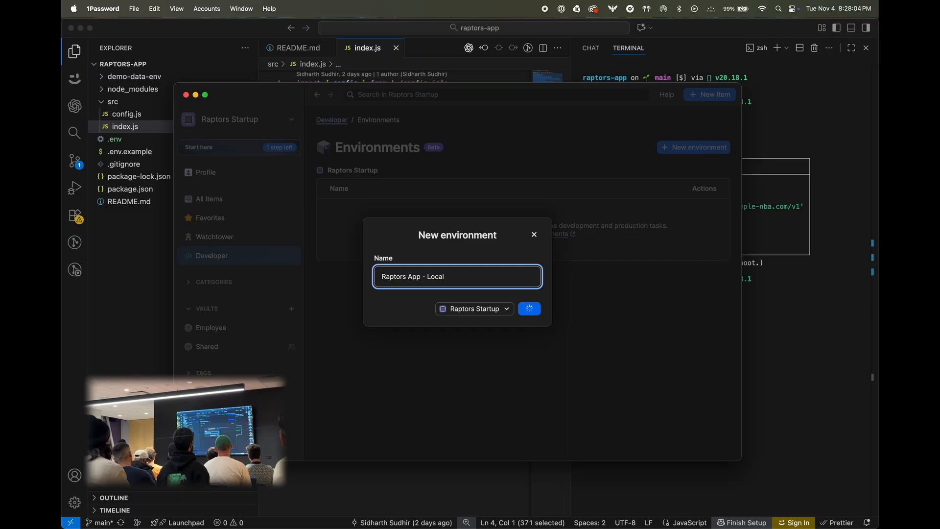
Save the environment, import .env, mark AI_MODEL, PORT and SUMMARY_MAX_TOKENS plaintext, and save
left_click(529, 308)
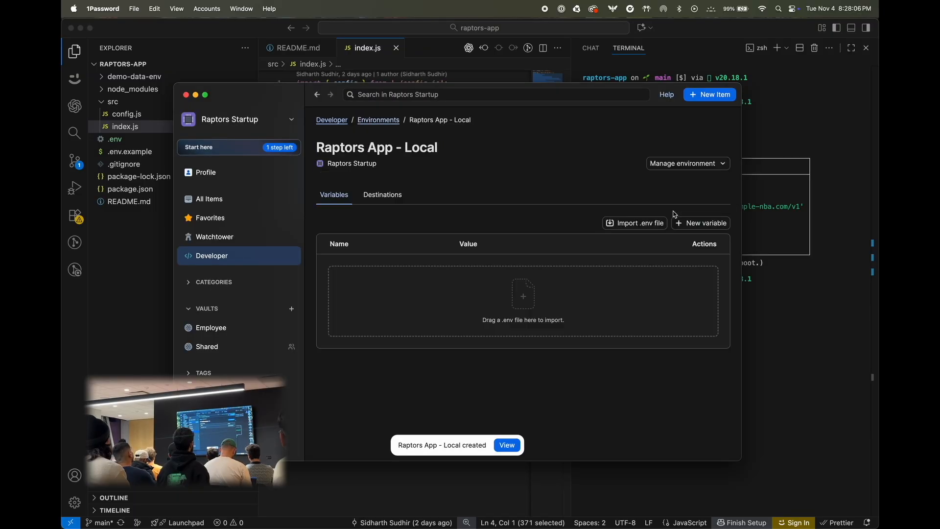
mouse_move(495, 261)
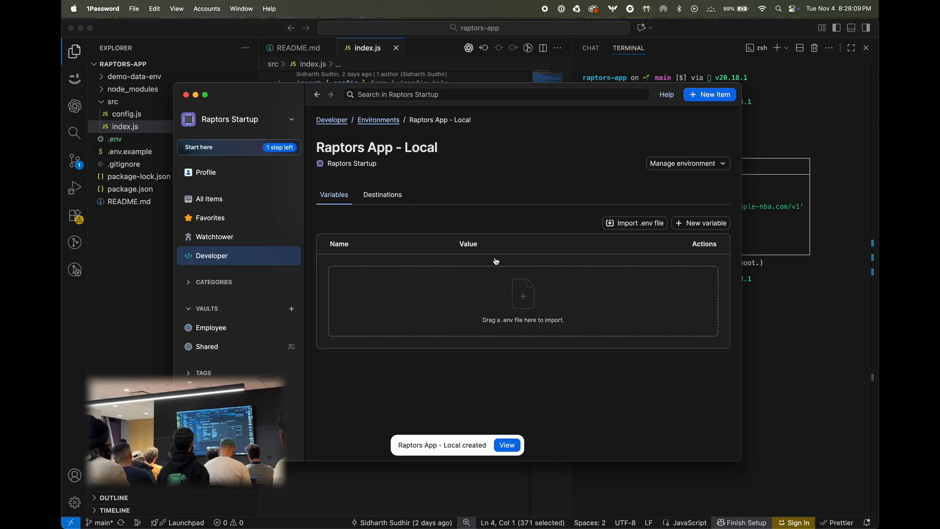
left_click(634, 222)
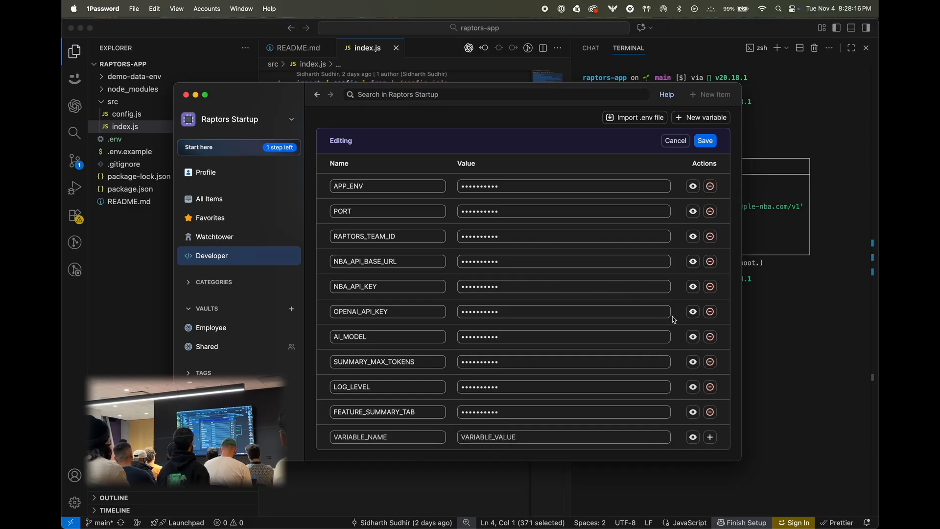
mouse_move(692, 336)
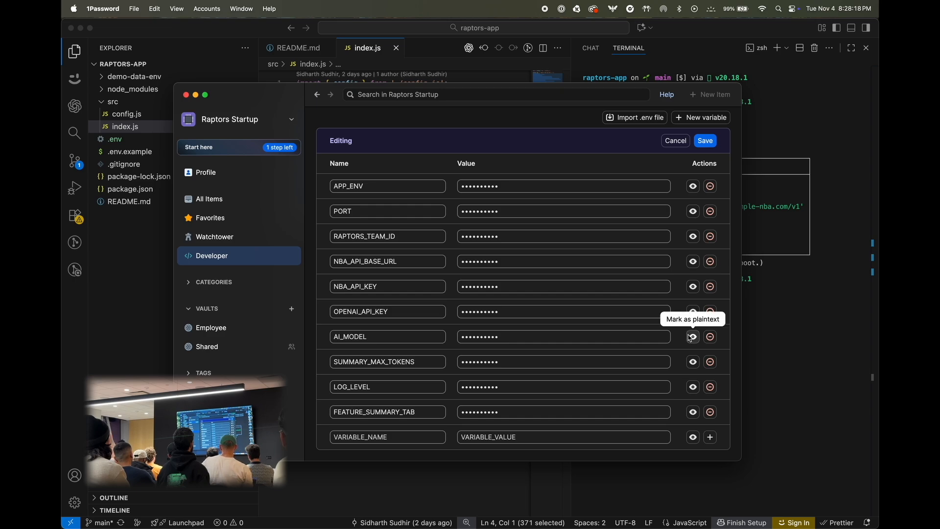
left_click(692, 336)
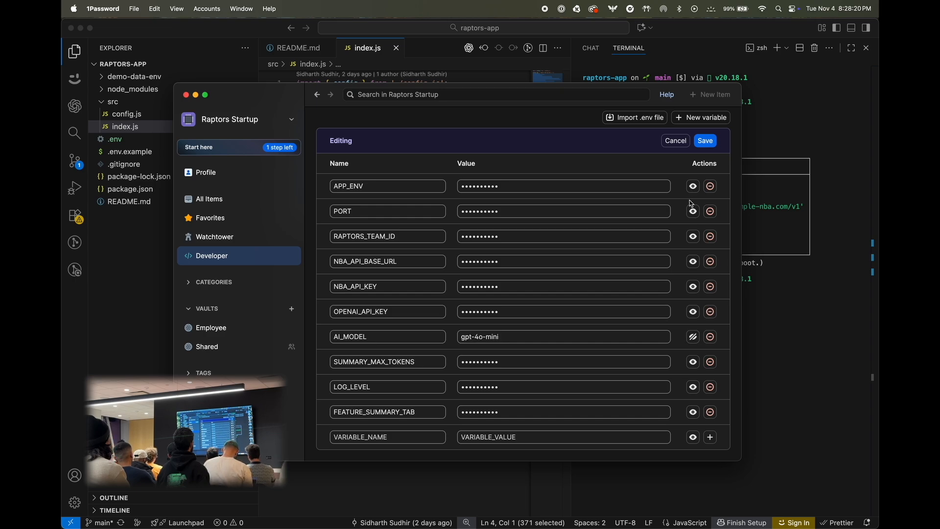
left_click(692, 211)
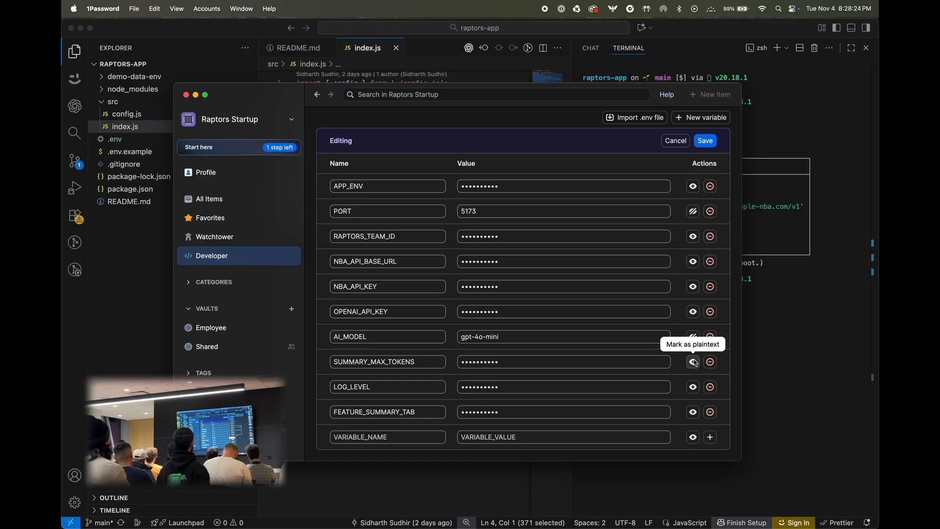
left_click(693, 362)
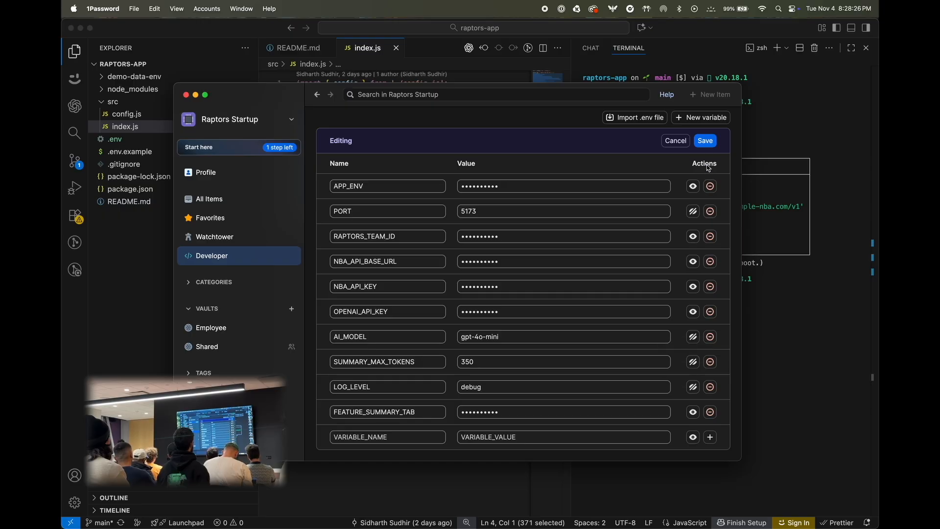
left_click(705, 140)
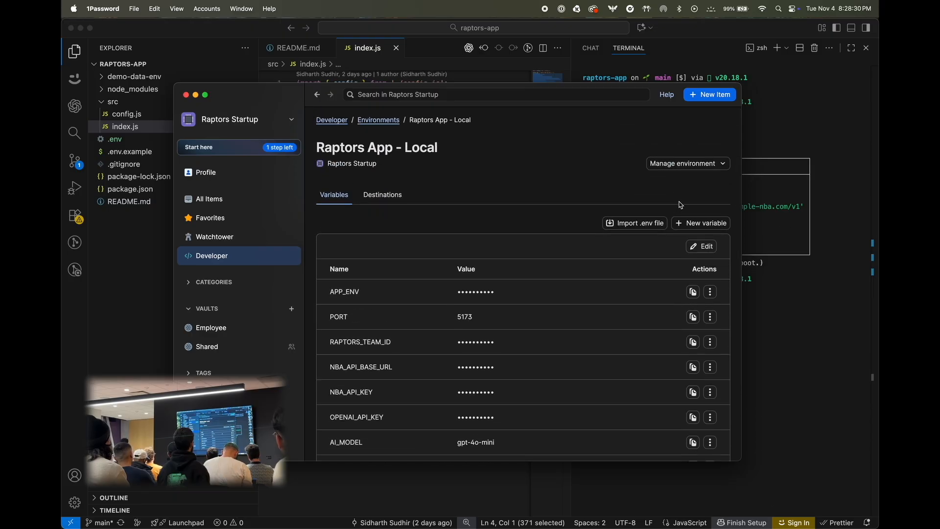
Share Raptors App - Local with four teammates, limiting the third to view-only
left_click(687, 163)
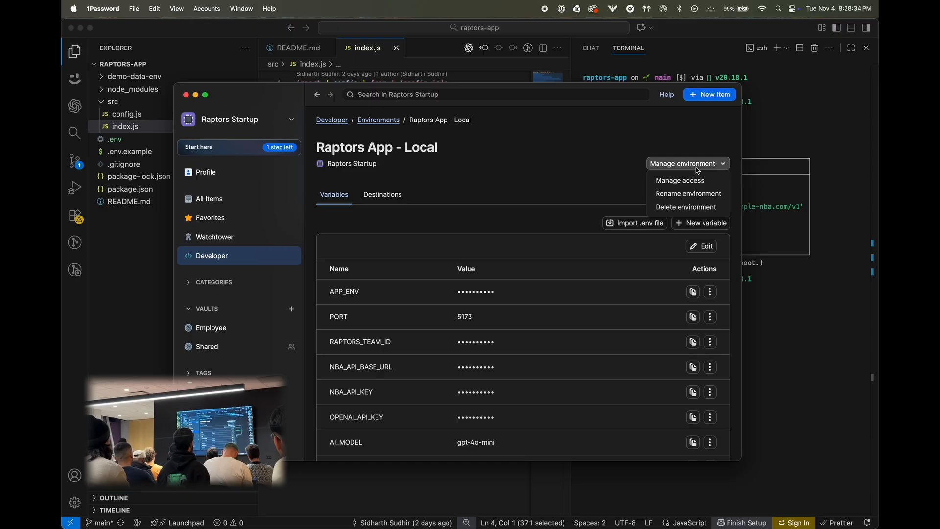
mouse_move(694, 180)
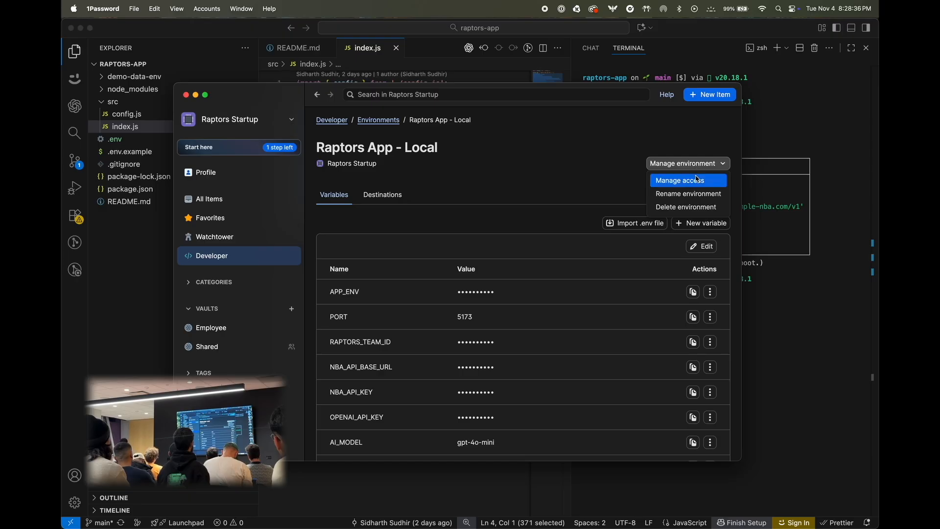
left_click(680, 180)
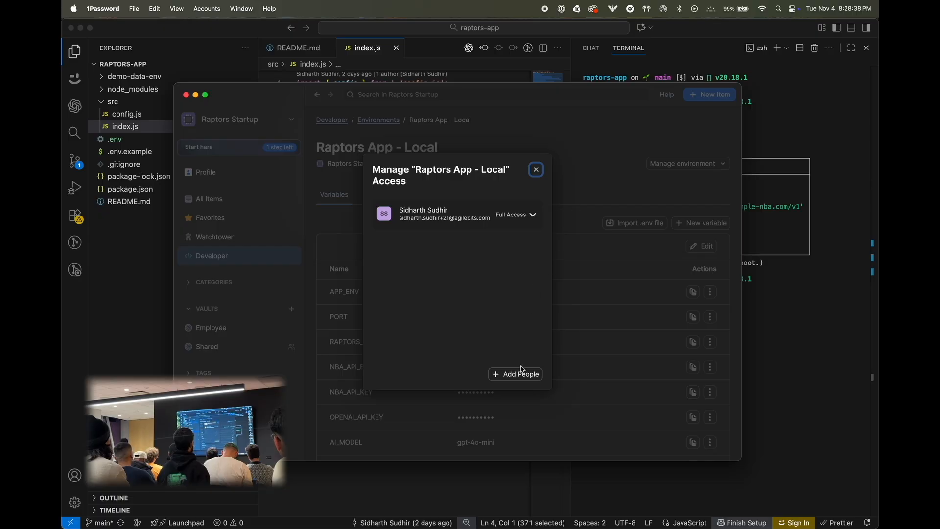
left_click(515, 373)
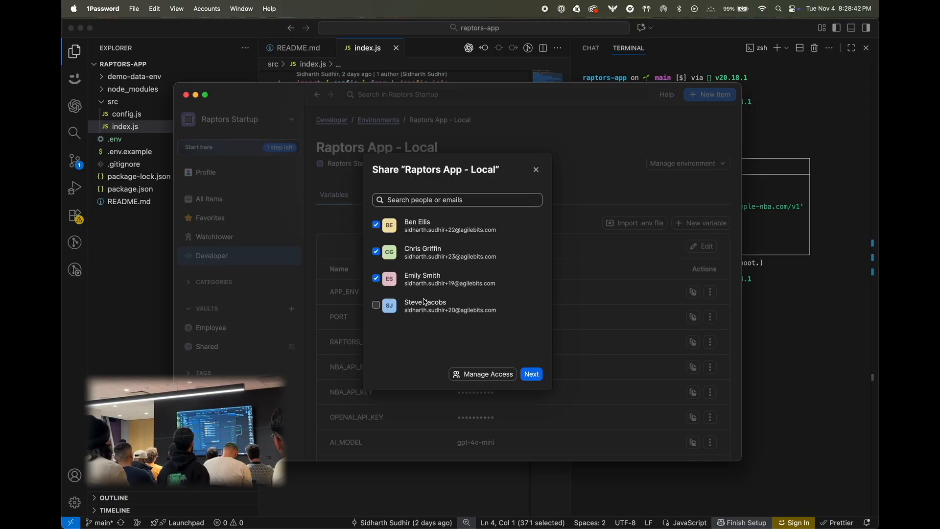
left_click(531, 373)
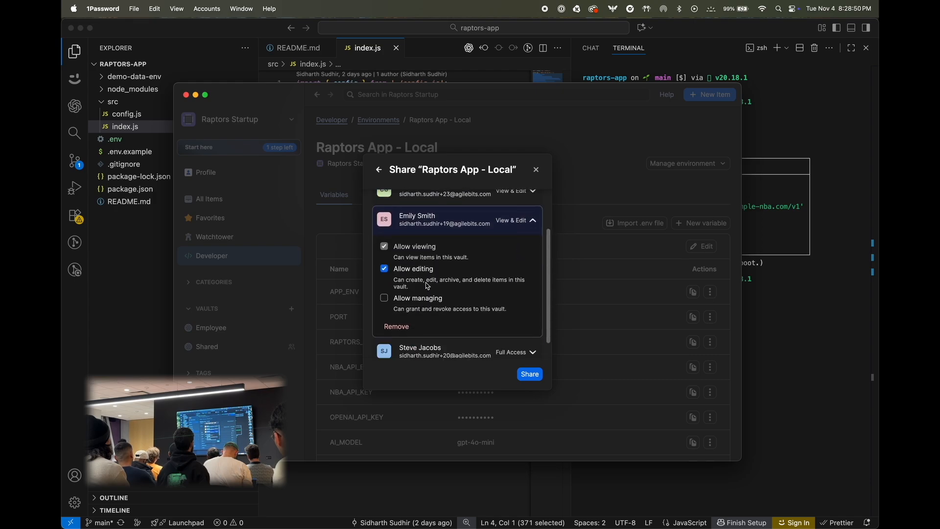
left_click(383, 268)
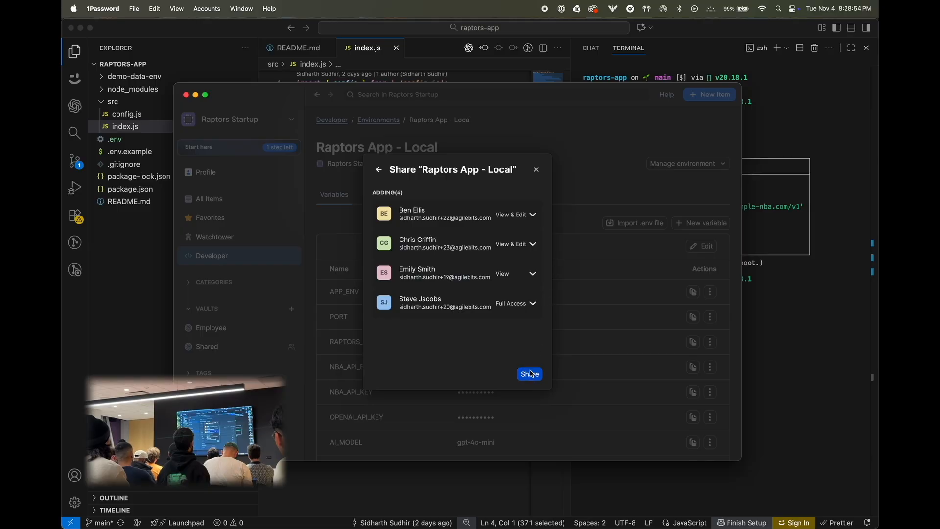
left_click(529, 374)
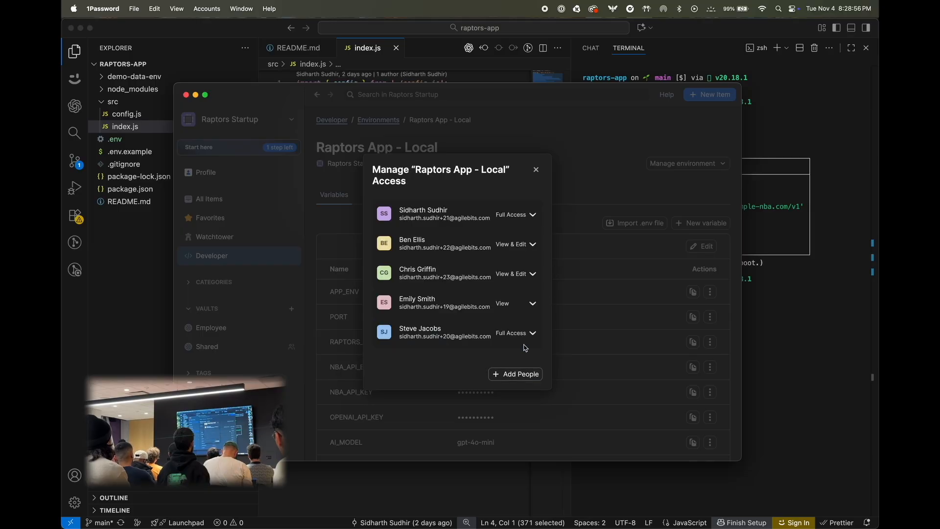
mouse_move(513, 292)
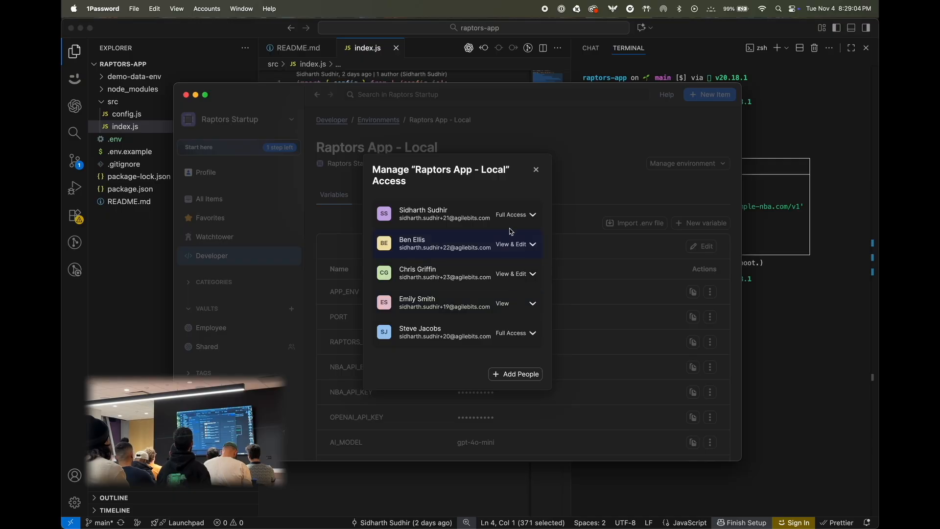
left_click(536, 169)
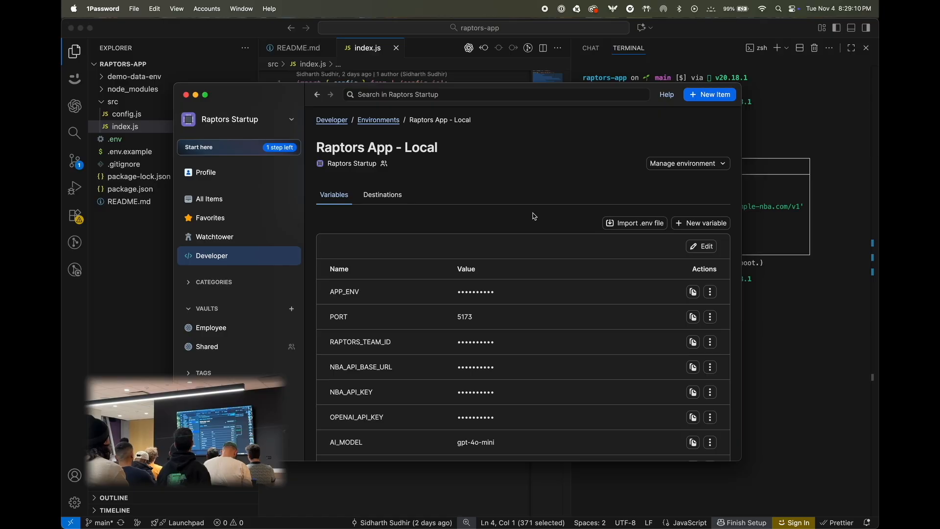
Mount a local .env destination at raptors-app/.env, keeping the dot name and replacing the file
left_click(383, 195)
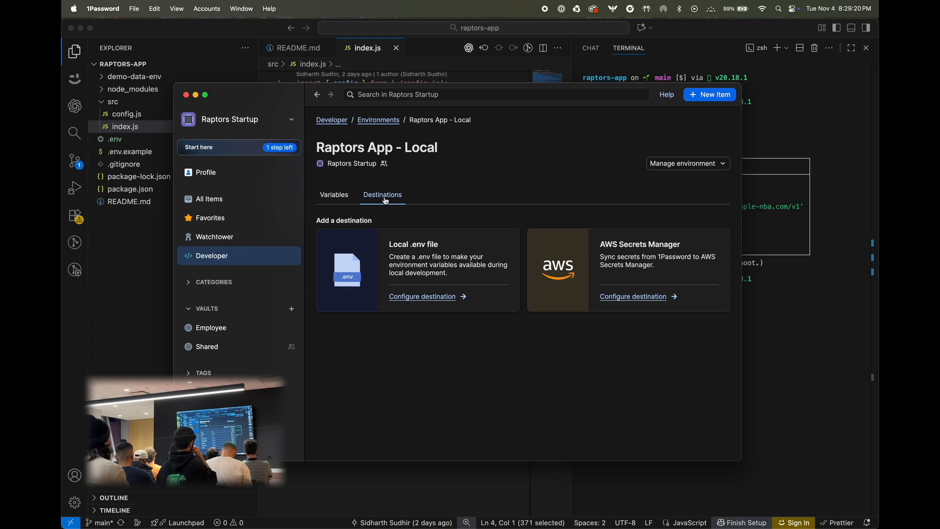
mouse_move(406, 246)
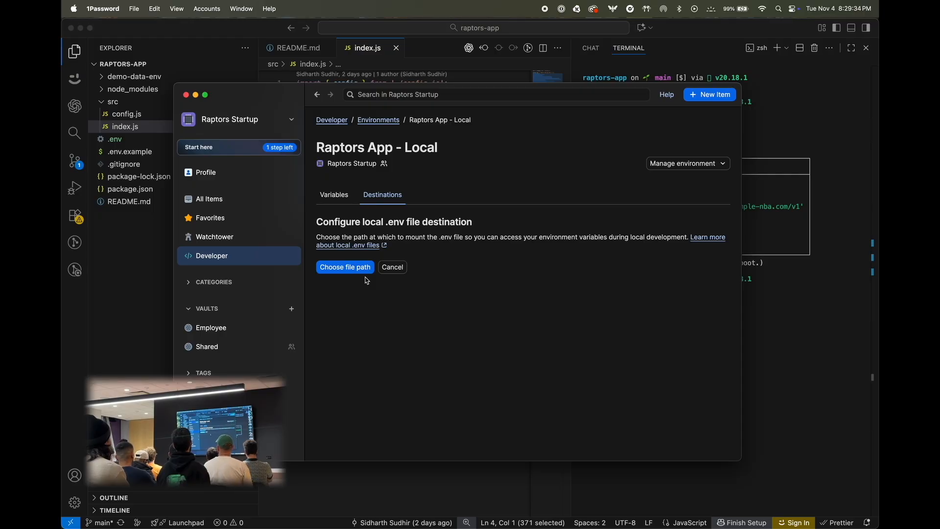
left_click(344, 266)
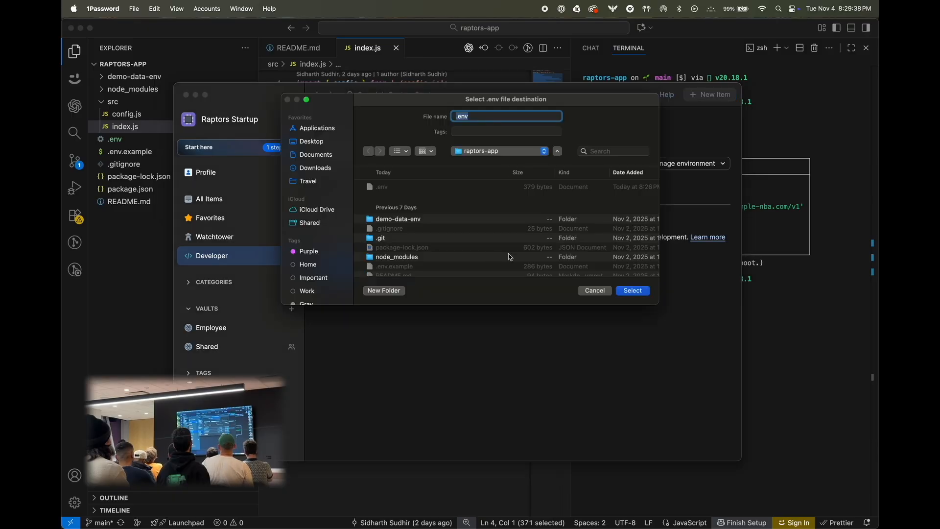
left_click(633, 290)
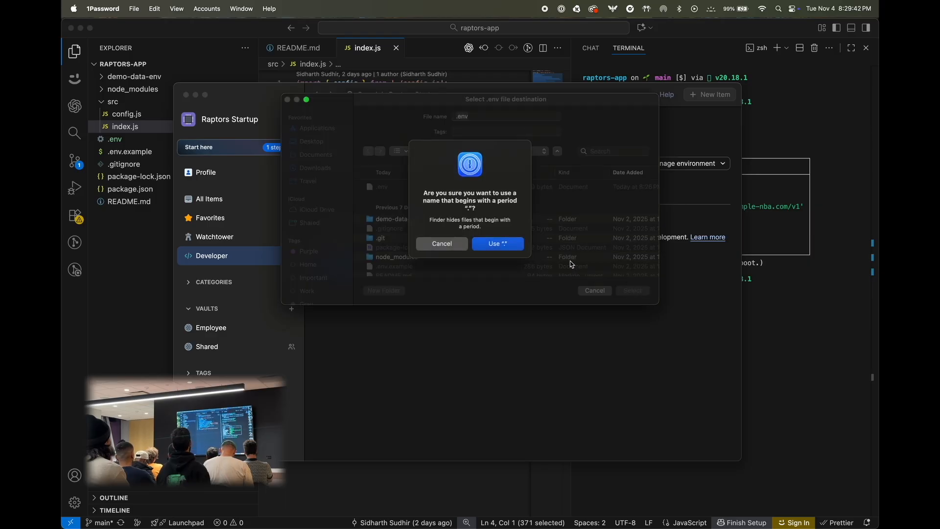
left_click(497, 244)
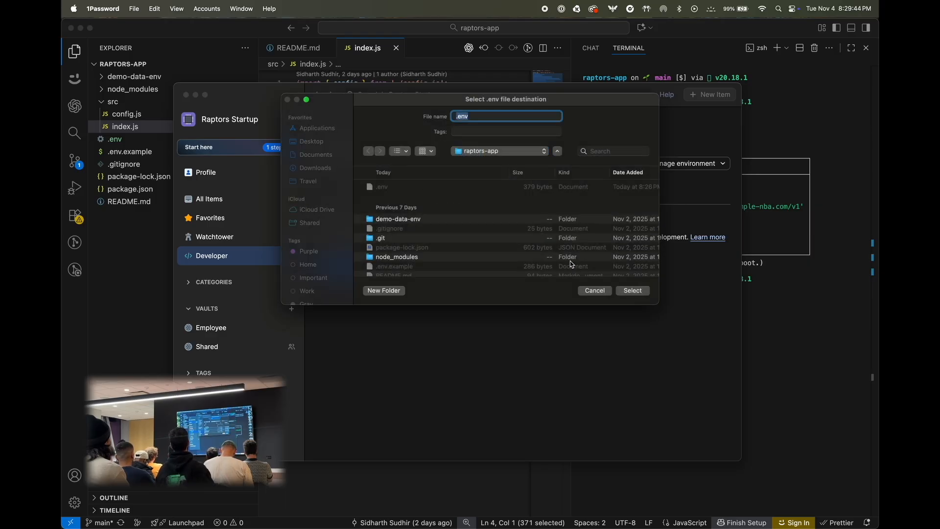
left_click(633, 290)
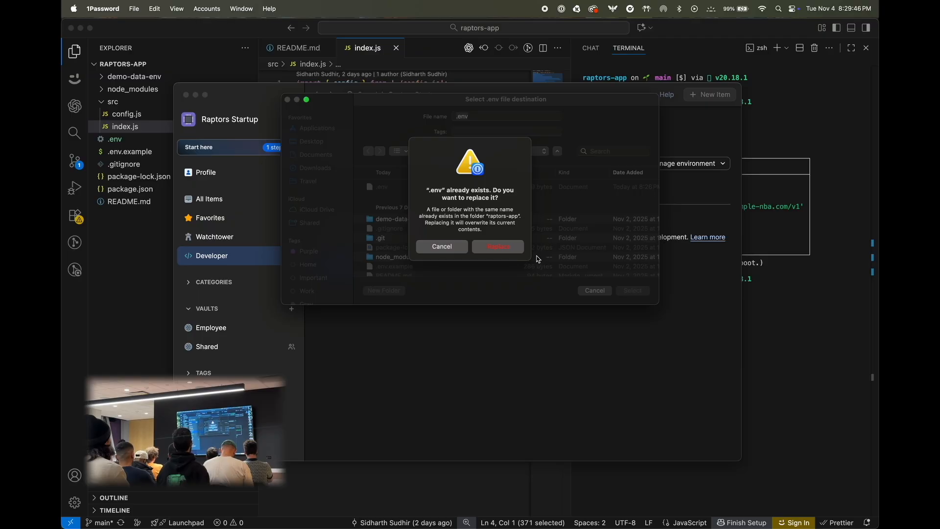
left_click(497, 246)
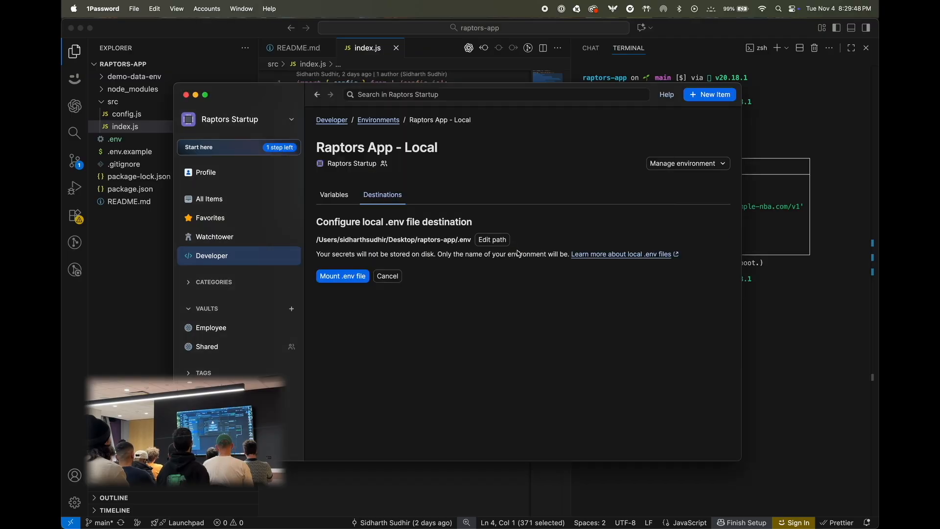
left_click(342, 275)
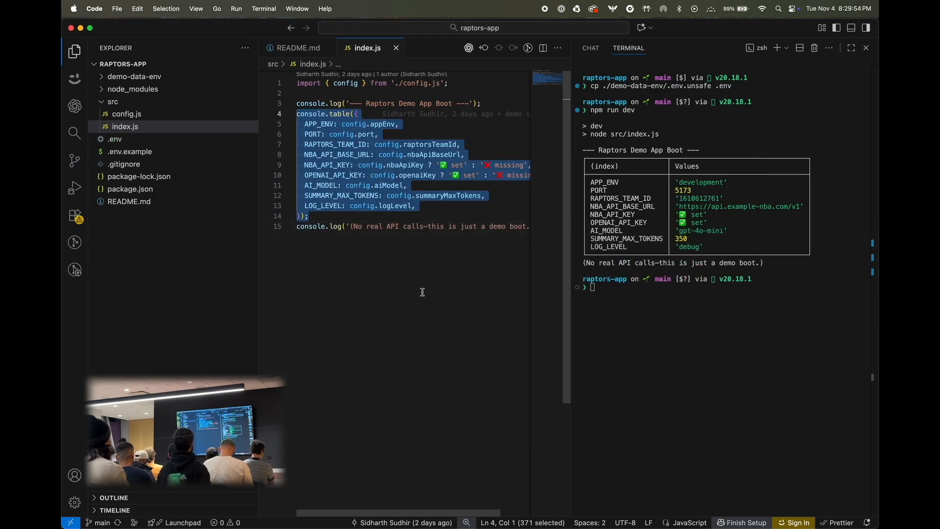
Run npm run dev, approving the 1Password prompt once and declining it on the rerun
type("npm run dev")
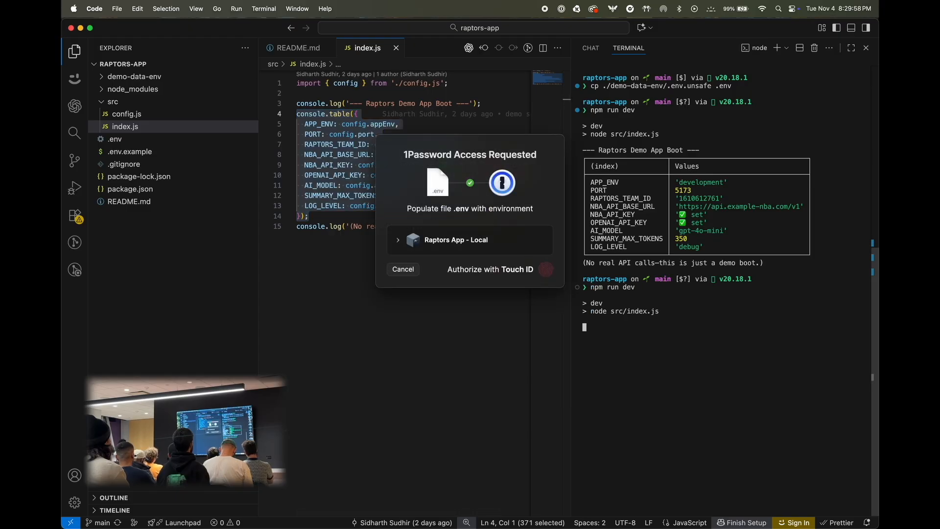
mouse_move(578, 267)
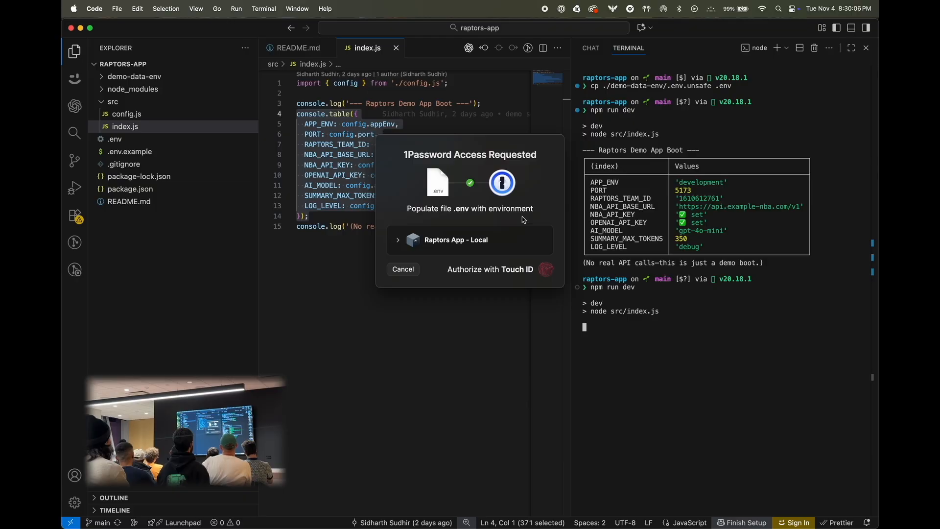
left_click(490, 269)
type("npm run dev")
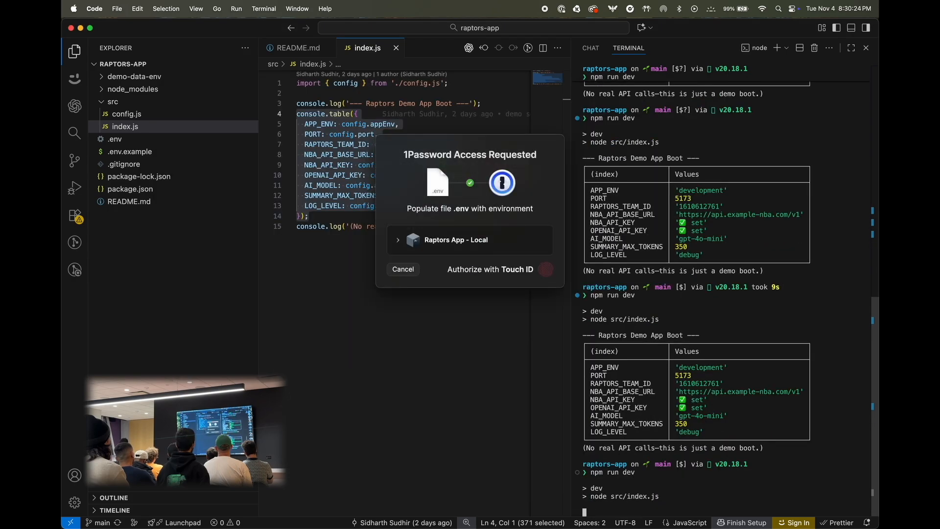
left_click(403, 268)
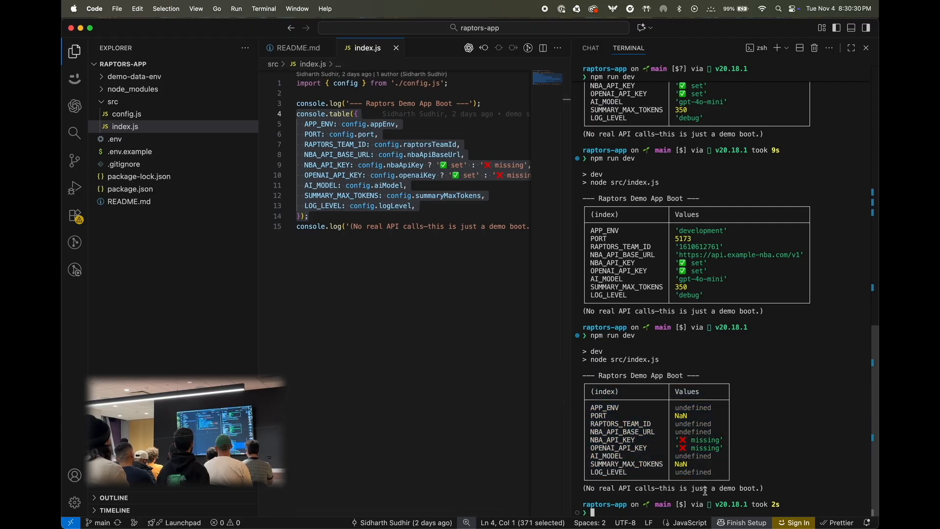
View the generated .env and confirm Source Control shows nothing to commit
left_click(114, 139)
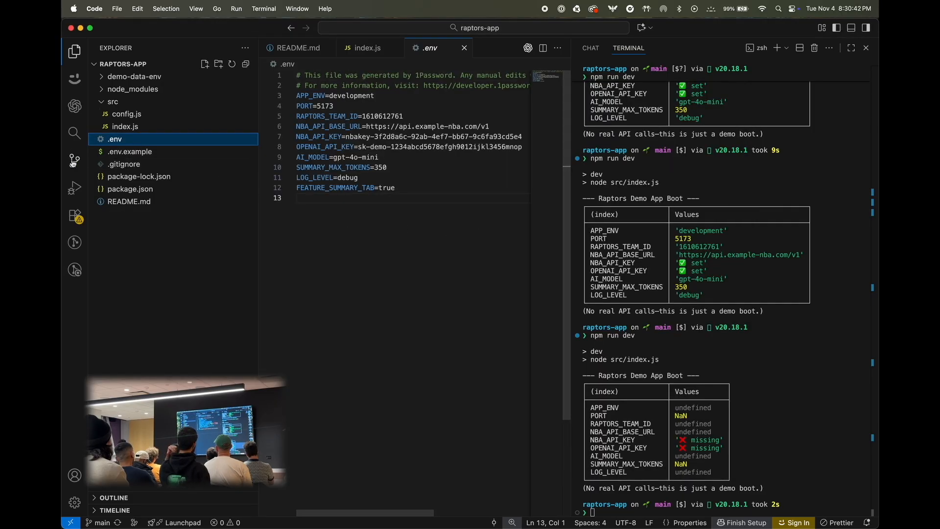
left_click(74, 160)
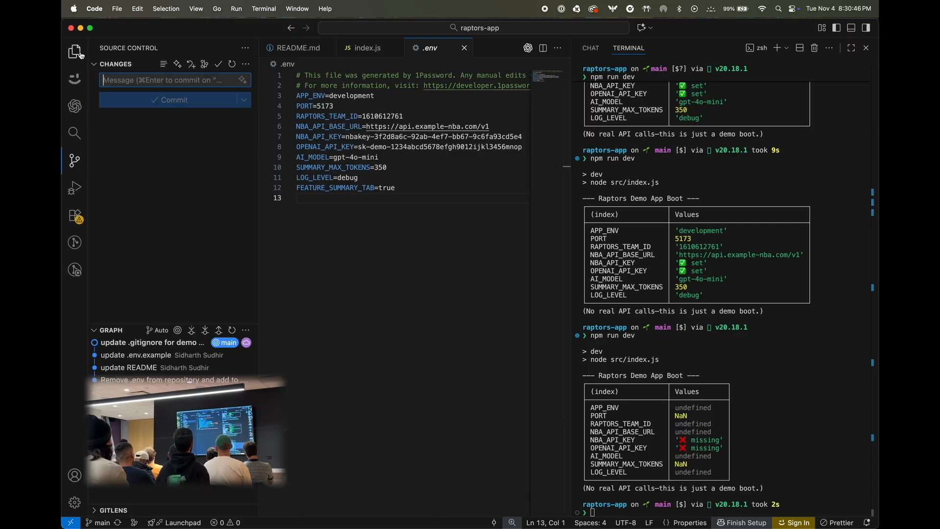
left_click(73, 48)
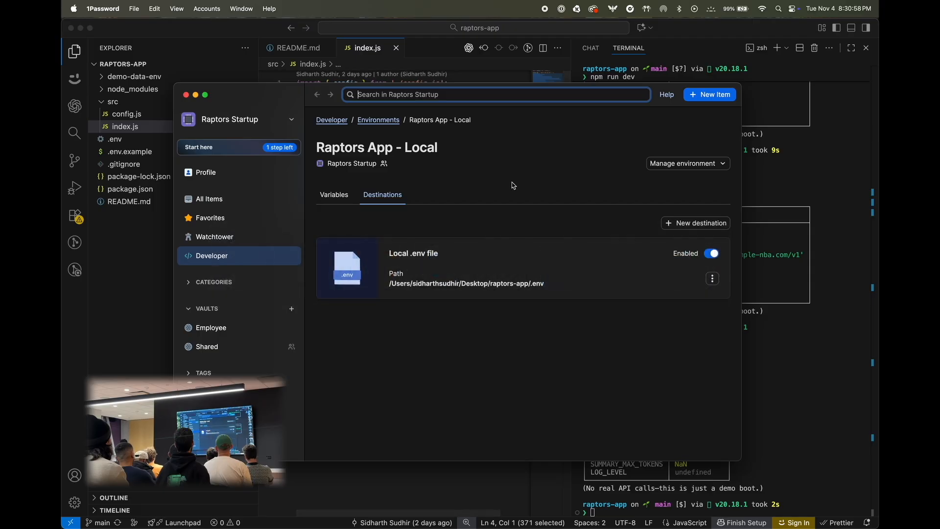
Edit LOG_LEVEL to warn, save, and highlight 'warn' in the dev boot output
left_click(334, 194)
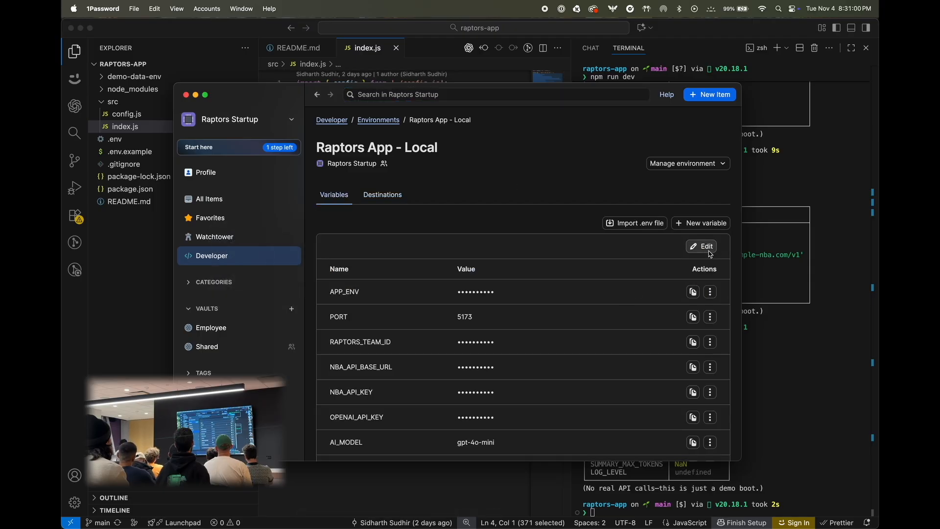
left_click(701, 246)
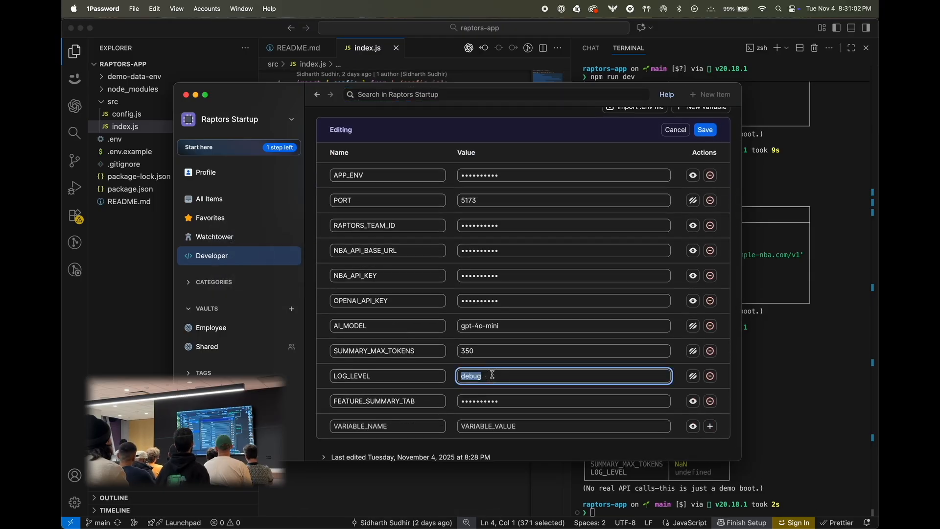
type("warn")
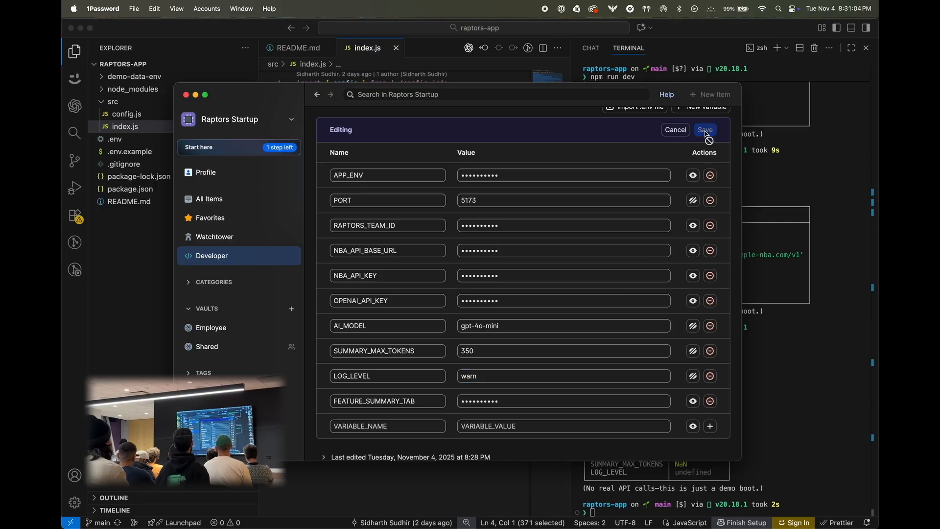
left_click(705, 129)
type("npm run dev")
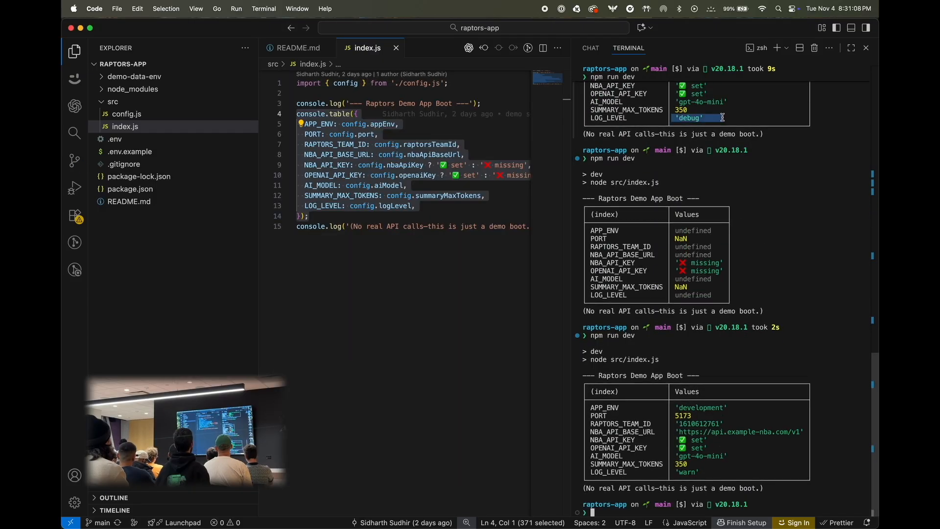
double_click(687, 472)
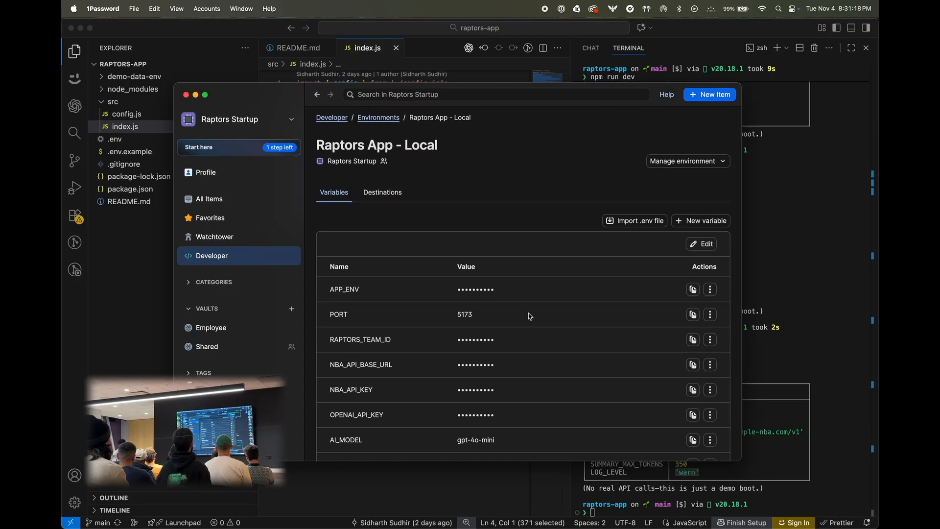
Save the emptied variable list, then browse earlier versions, including 8:31 PM with LOG_LEVEL warn
left_click(701, 243)
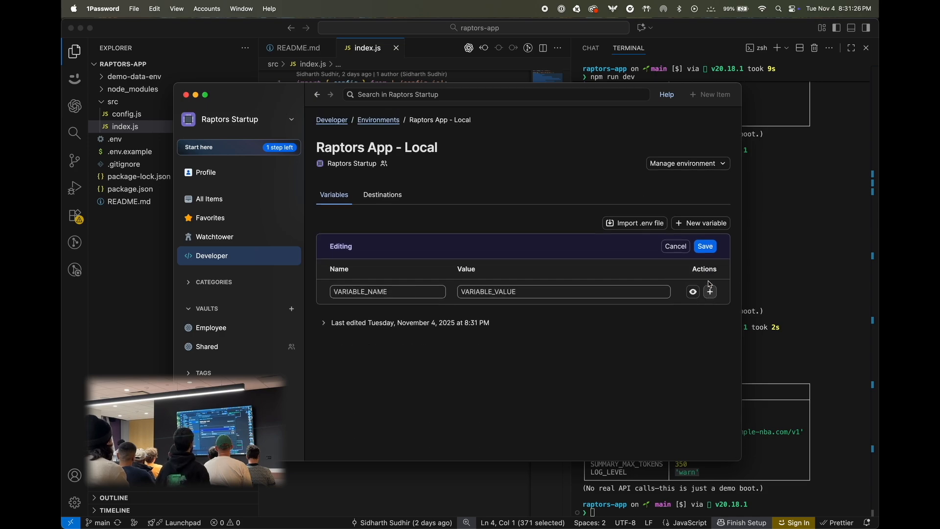
left_click(675, 246)
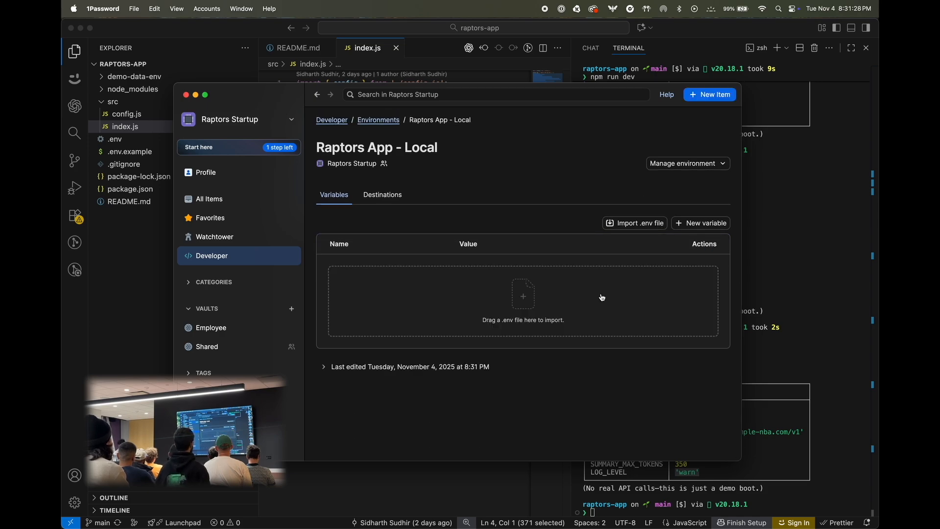
left_click(323, 366)
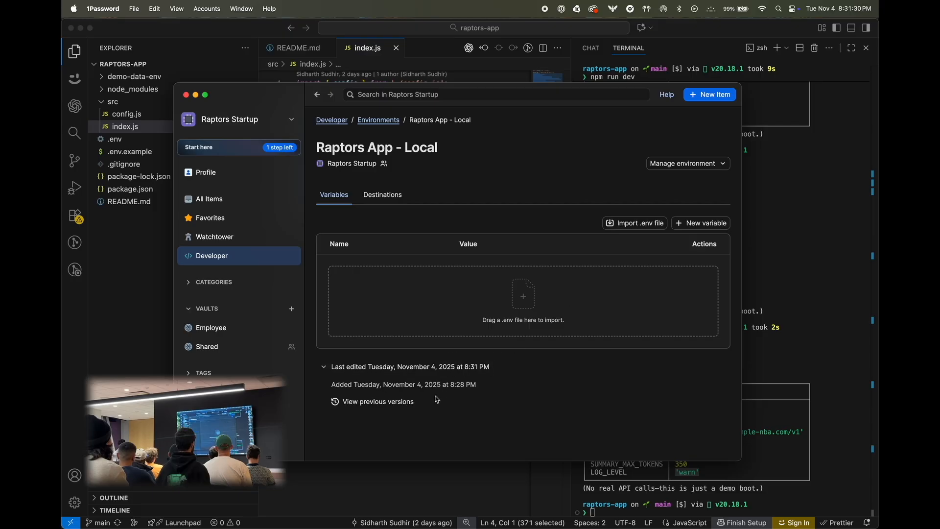
left_click(377, 401)
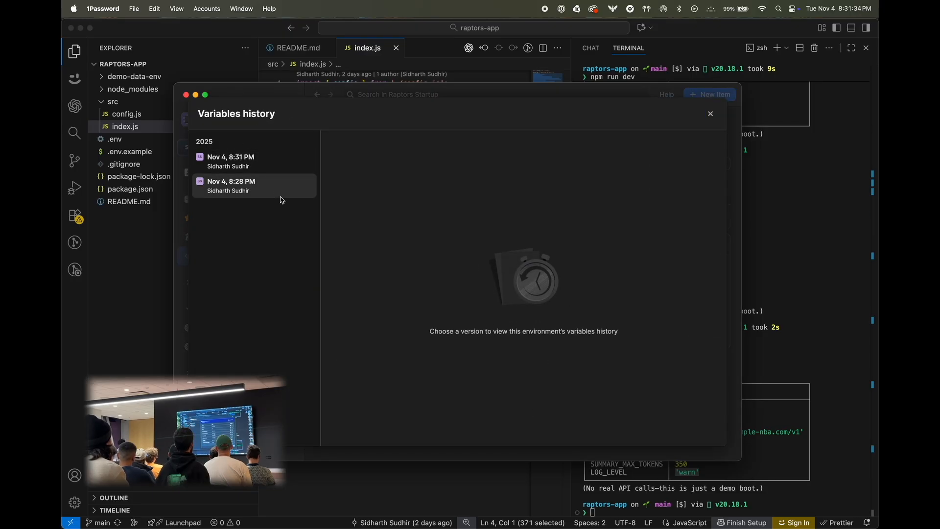
left_click(250, 186)
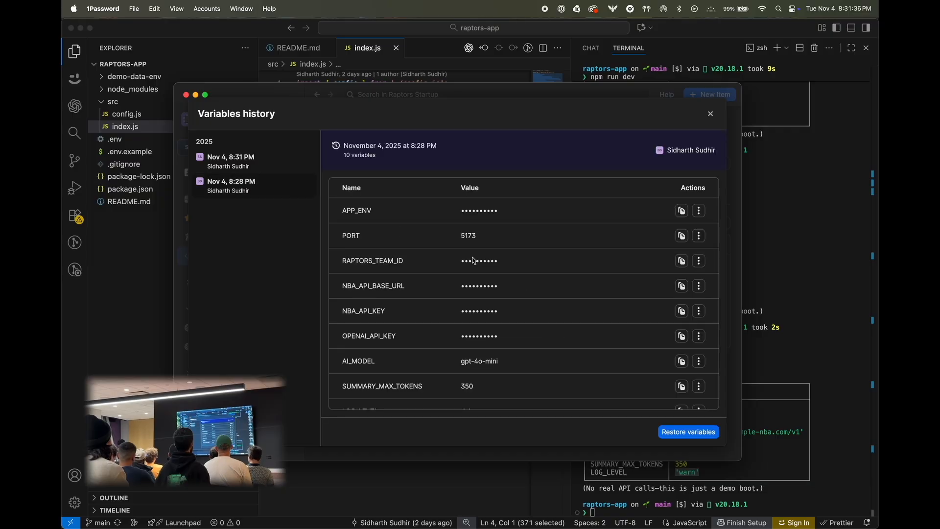
left_click(241, 161)
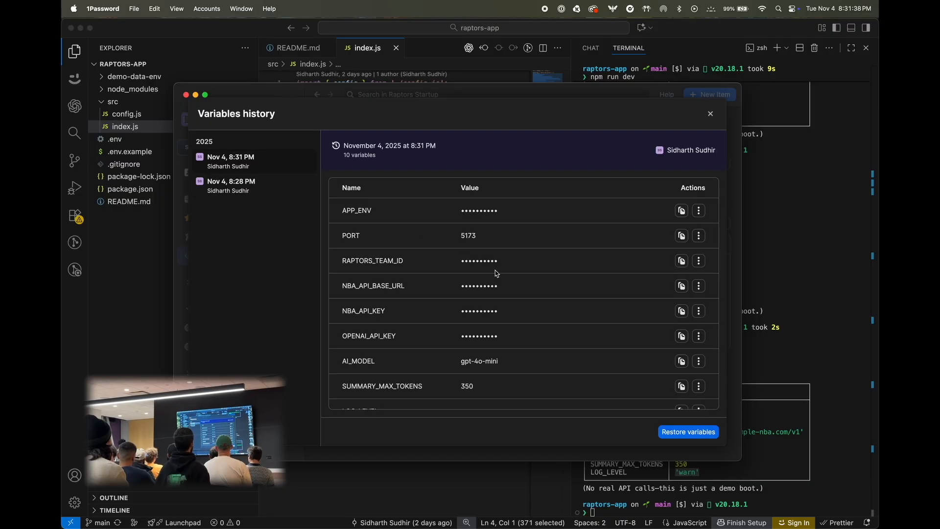
scroll("down", 3)
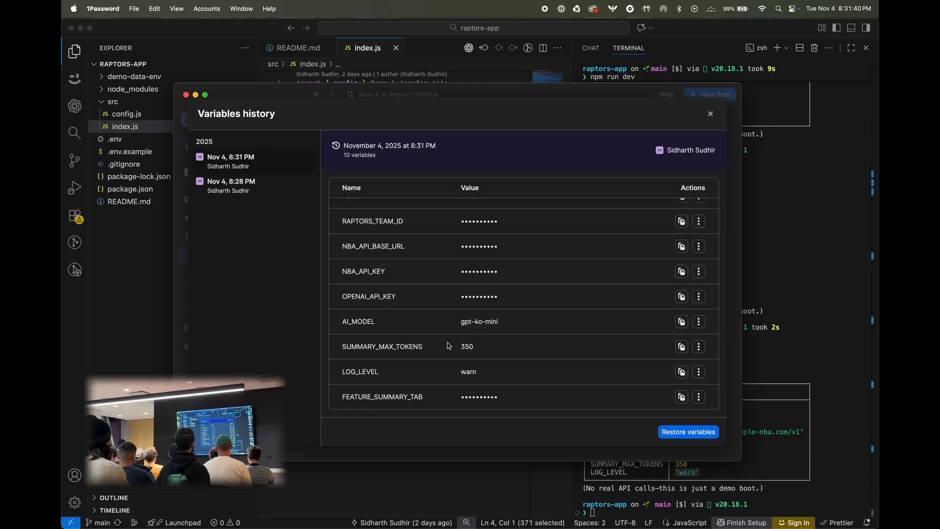
left_click(231, 186)
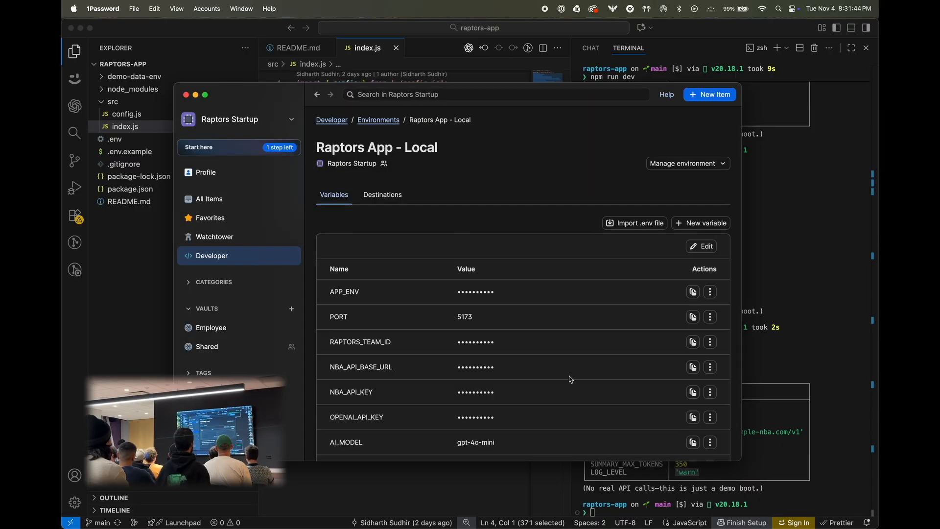
scroll("down", 3)
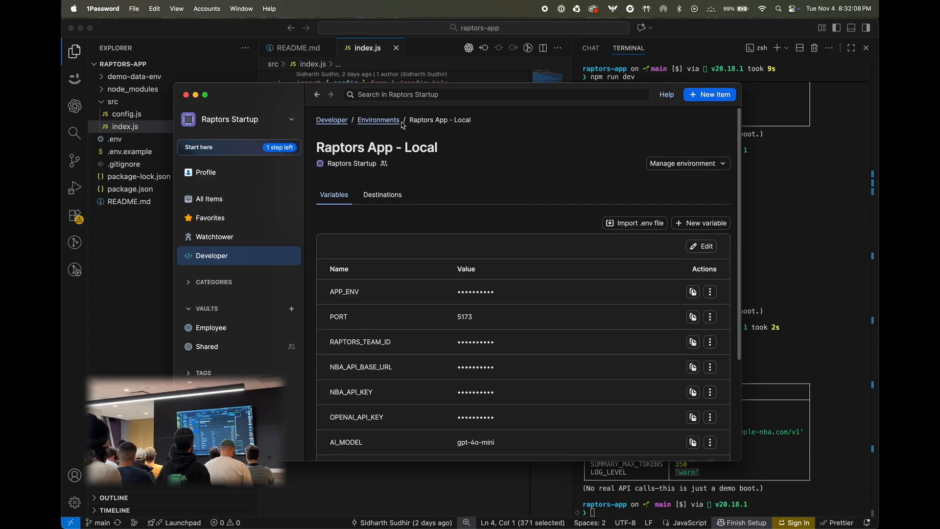
Go back to the Raptors Startup environments list from the Environments breadcrumb
left_click(378, 120)
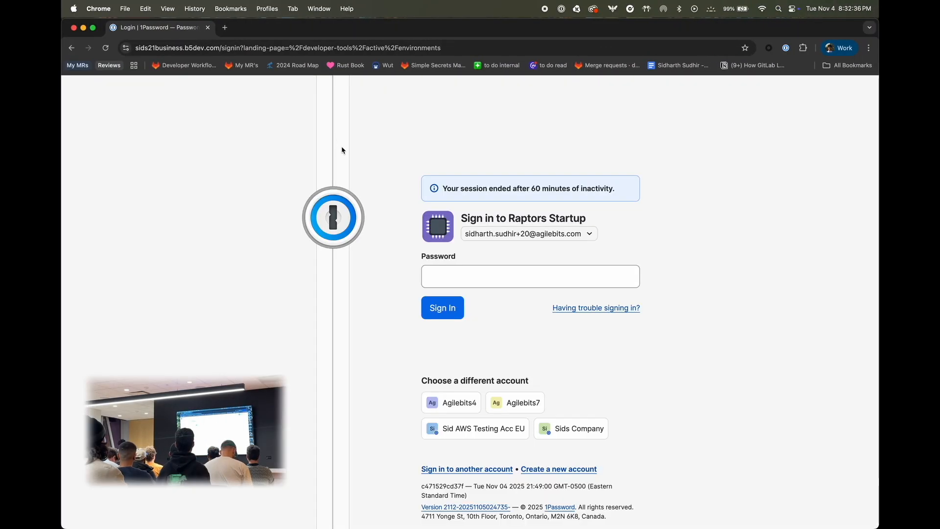
Sign in with the password and share Raptors App - Production with the added teammate
type("password")
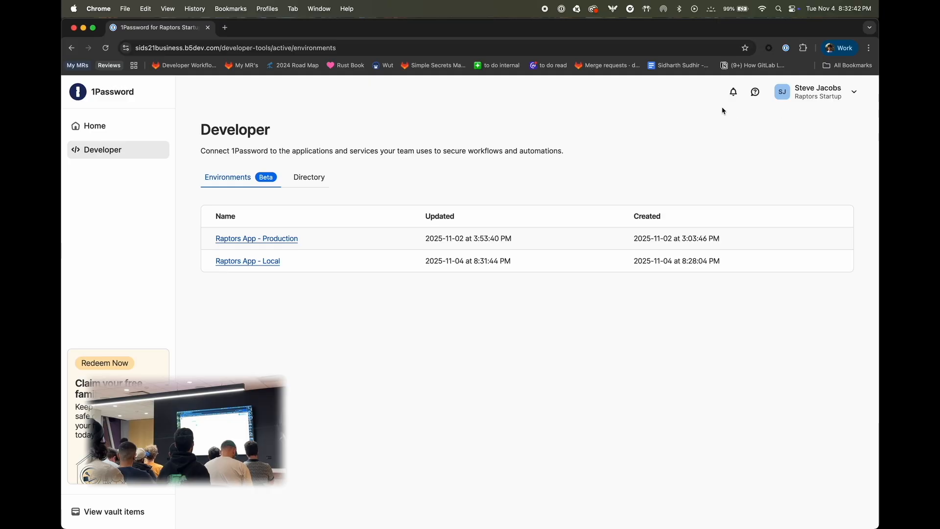
mouse_move(351, 190)
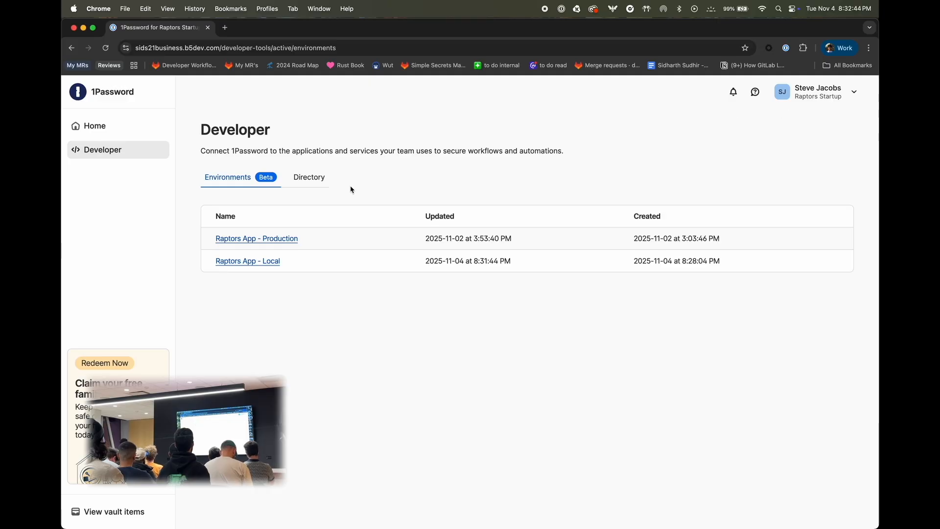
left_click(256, 239)
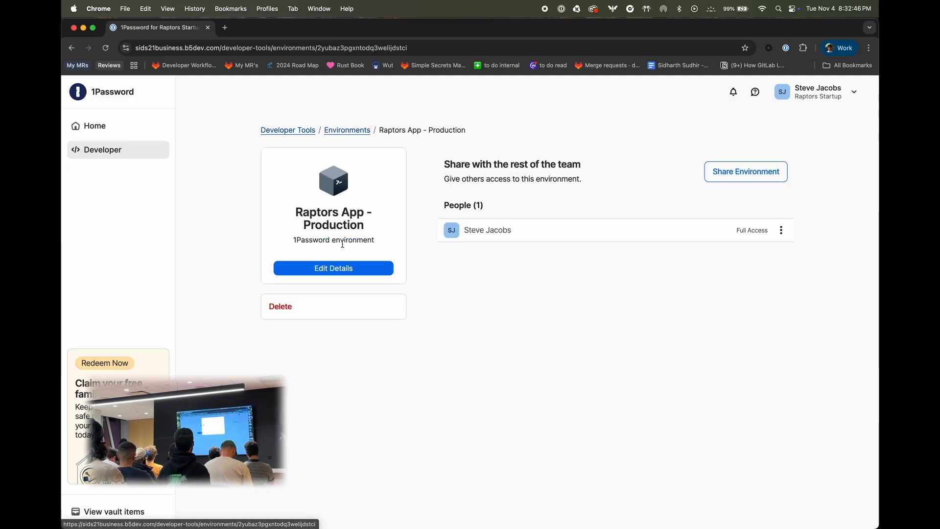
left_click(746, 171)
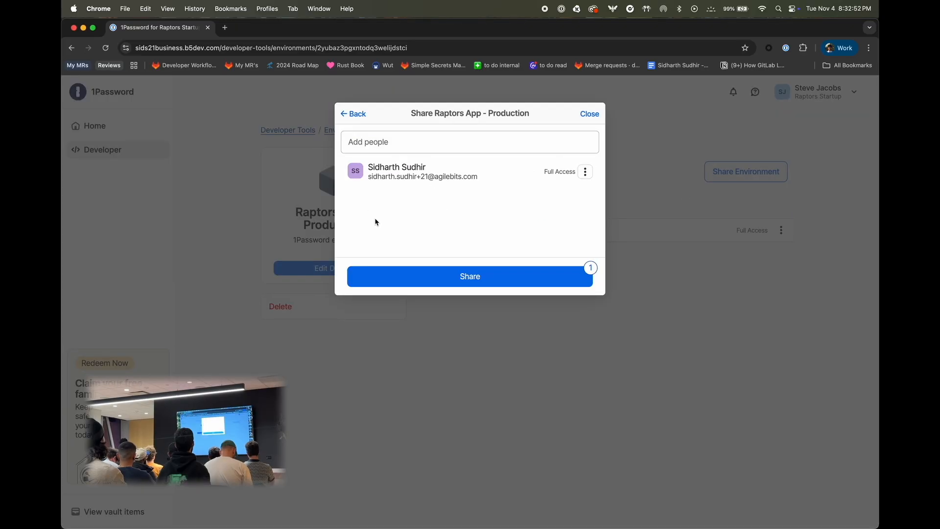
left_click(469, 276)
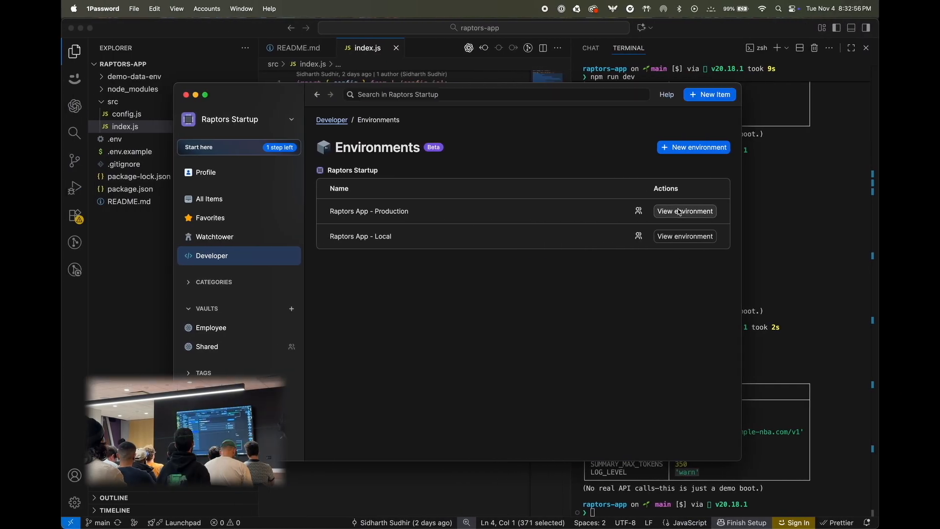
Open Raptors App - Production's Destinations and bring up the AWS Secrets Manager setup form
left_click(684, 211)
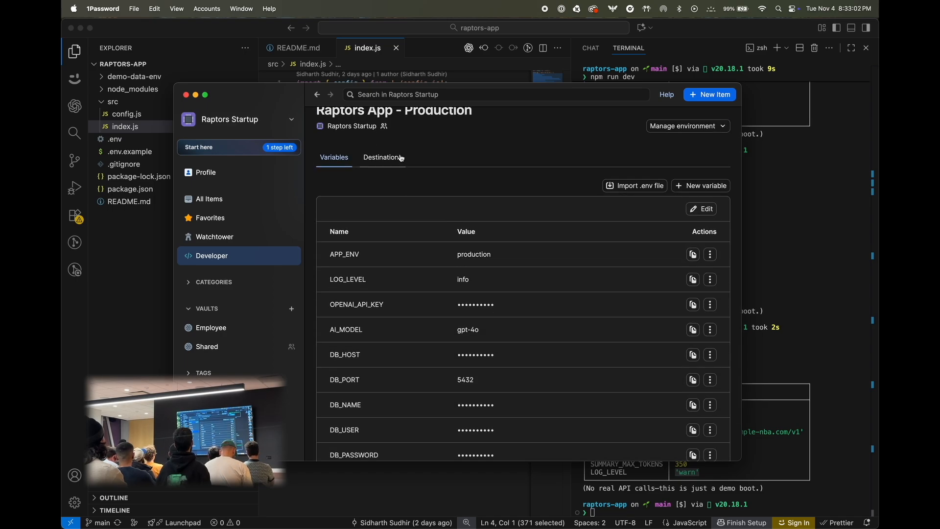
left_click(383, 157)
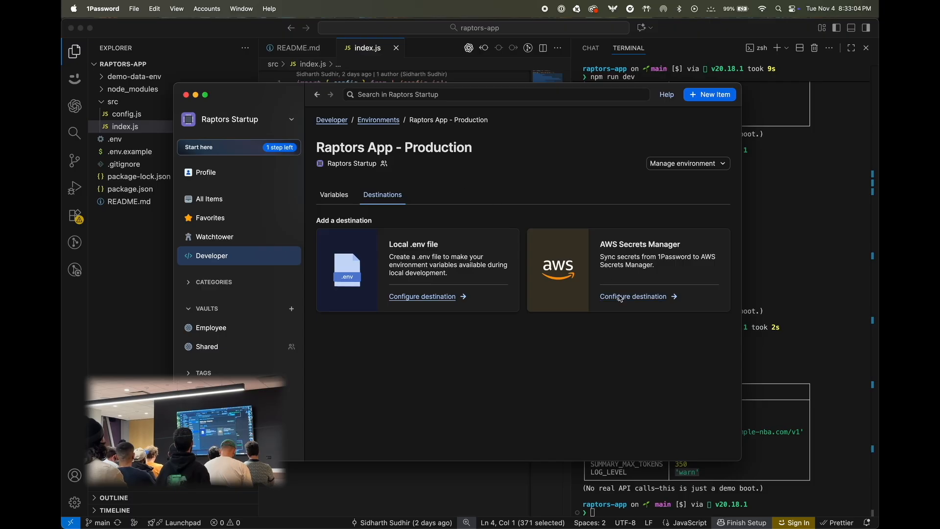
left_click(633, 296)
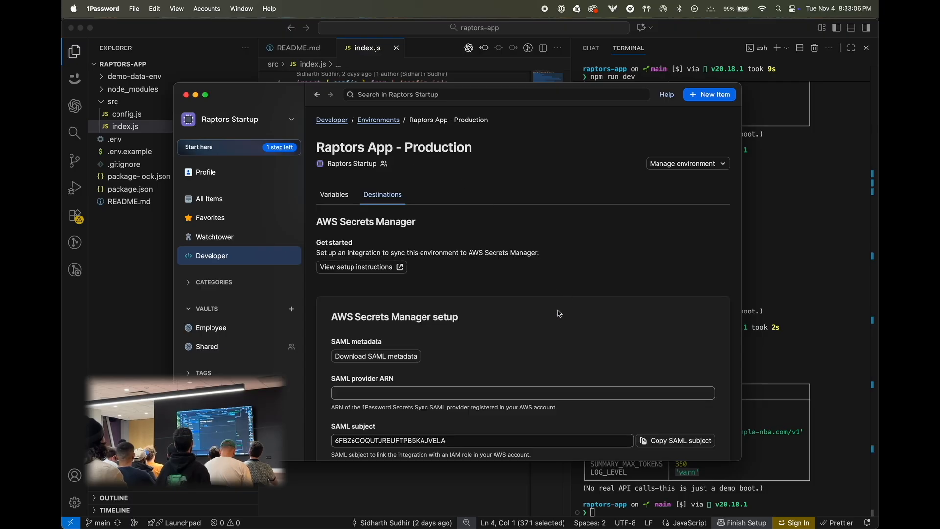
scroll("down", 3)
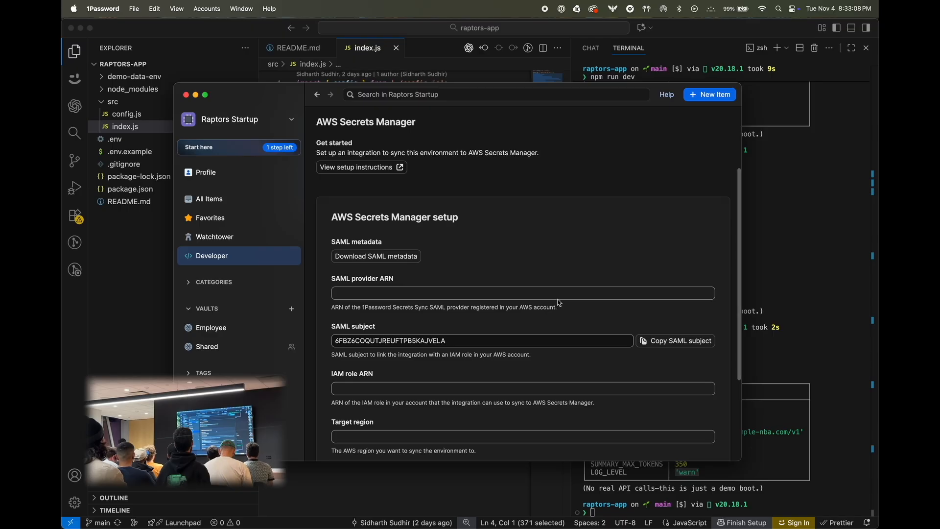
mouse_move(548, 284)
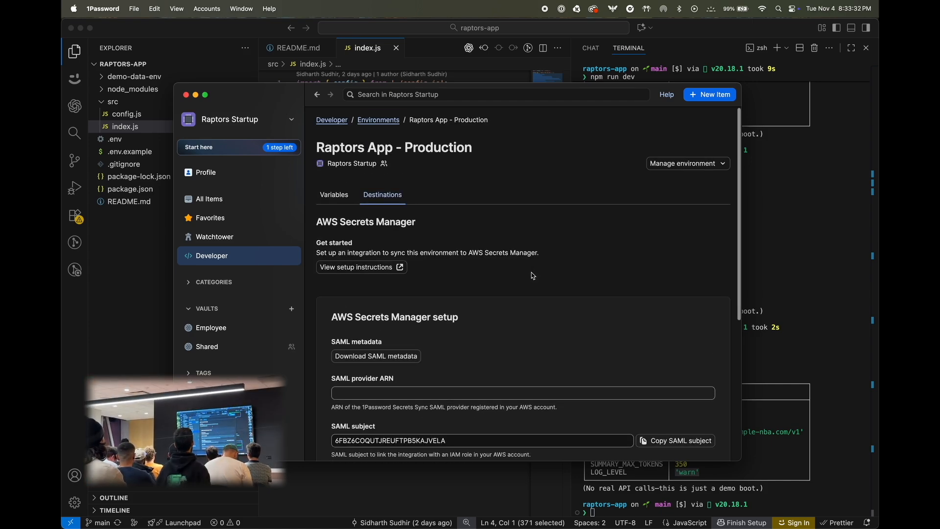
Switch to the Blue Mountains IT account and open the Reverse Sharing Demo environment
left_click(211, 256)
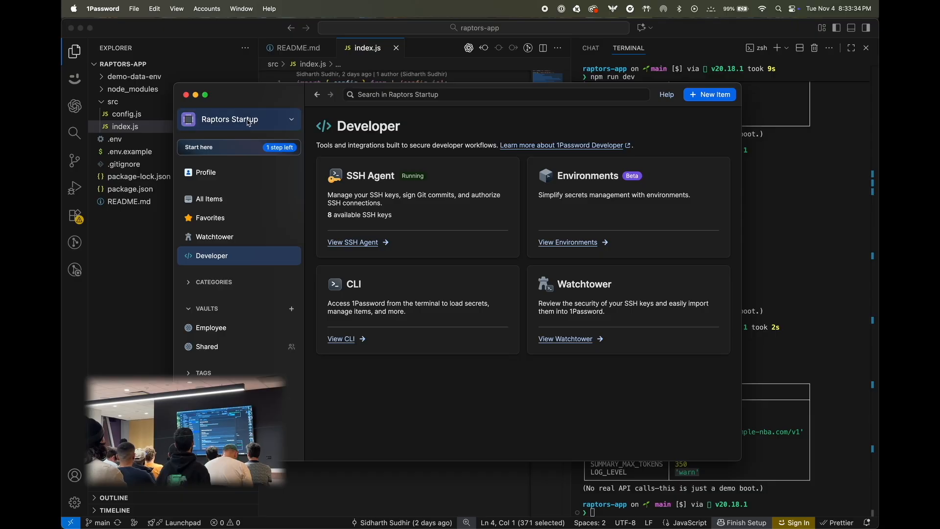
left_click(238, 119)
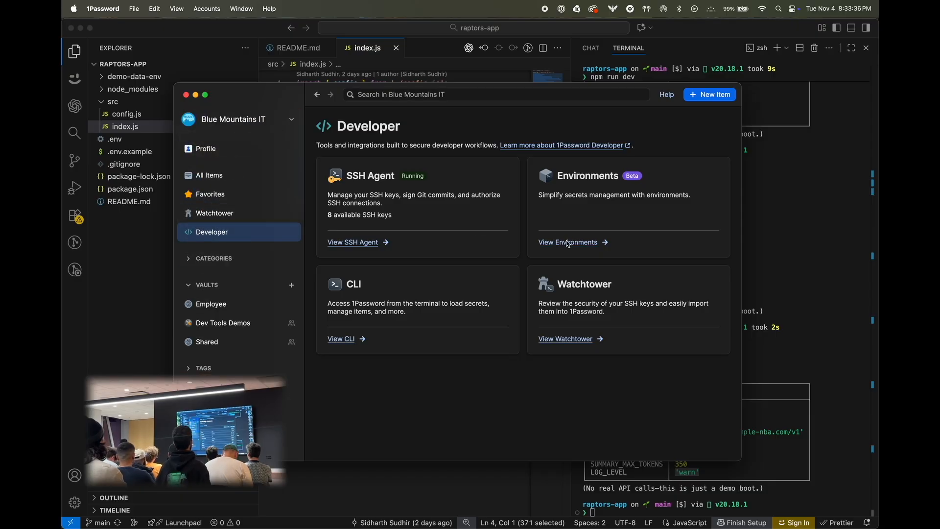
left_click(567, 242)
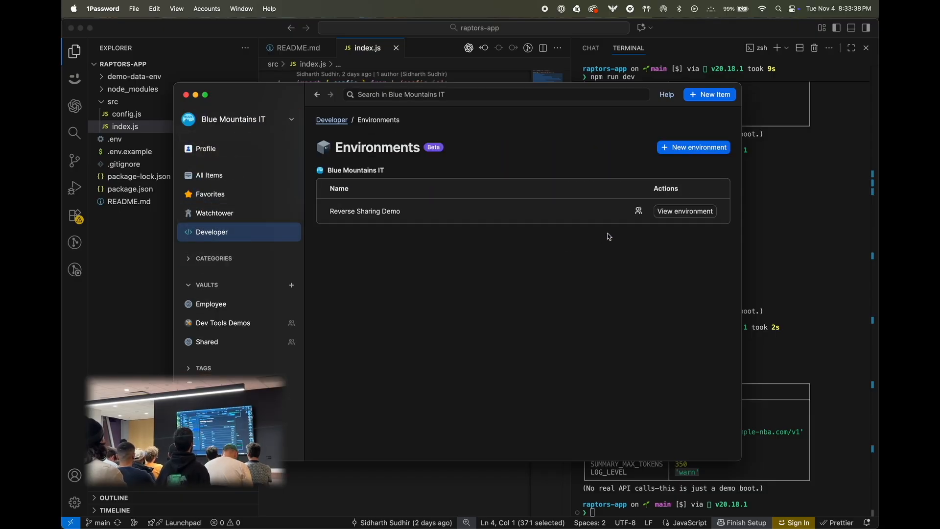
left_click(684, 211)
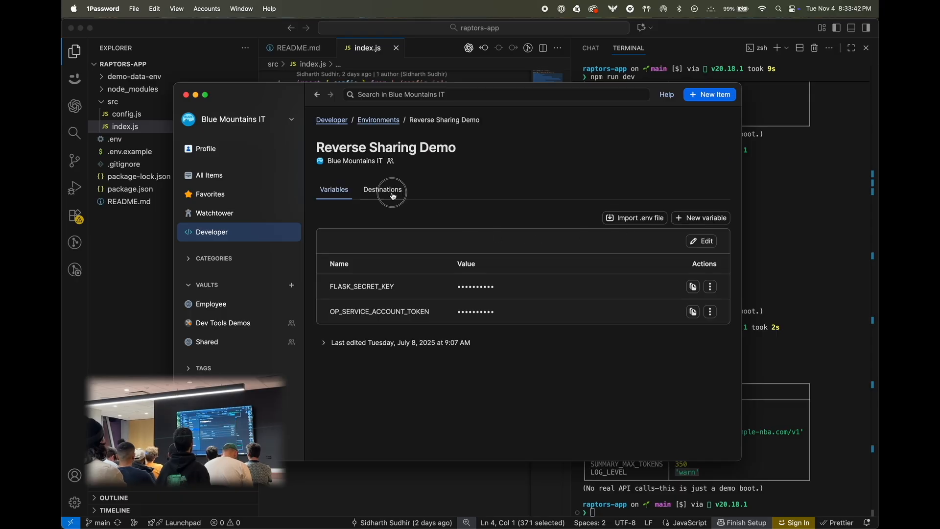
Compare Reverse Sharing Demo's variables with its in-sync AWS Secrets Manager destination
left_click(382, 189)
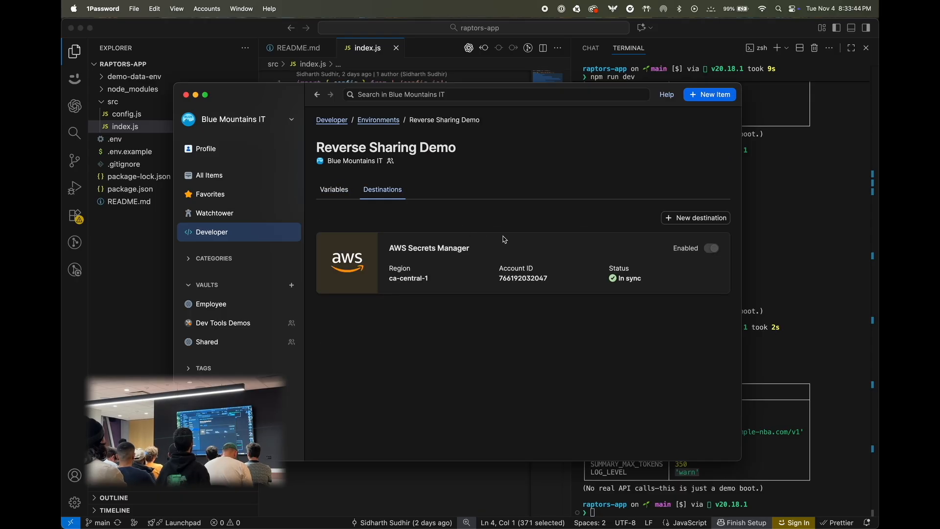
mouse_move(483, 260)
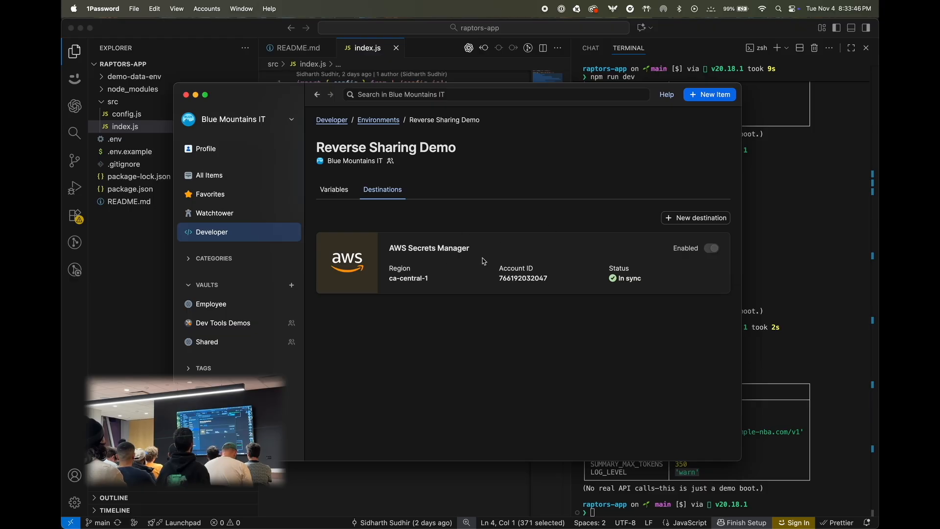
left_click(334, 189)
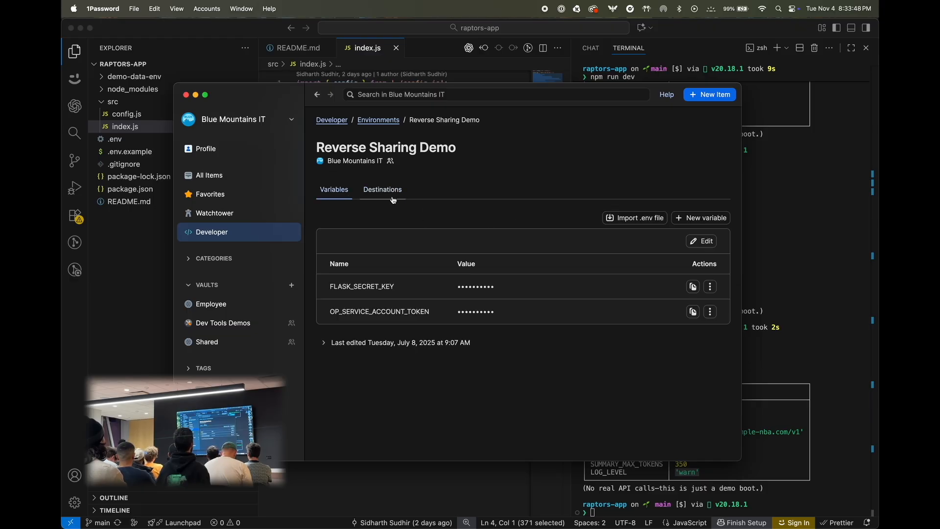
left_click(383, 189)
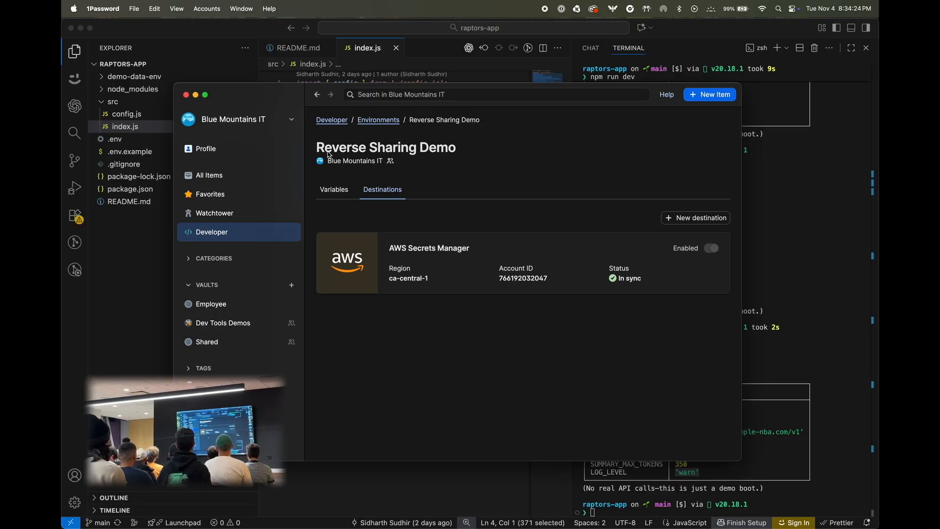
Switch to Raptors Startup, view Raptors App - Production, then return to Developer
left_click(238, 119)
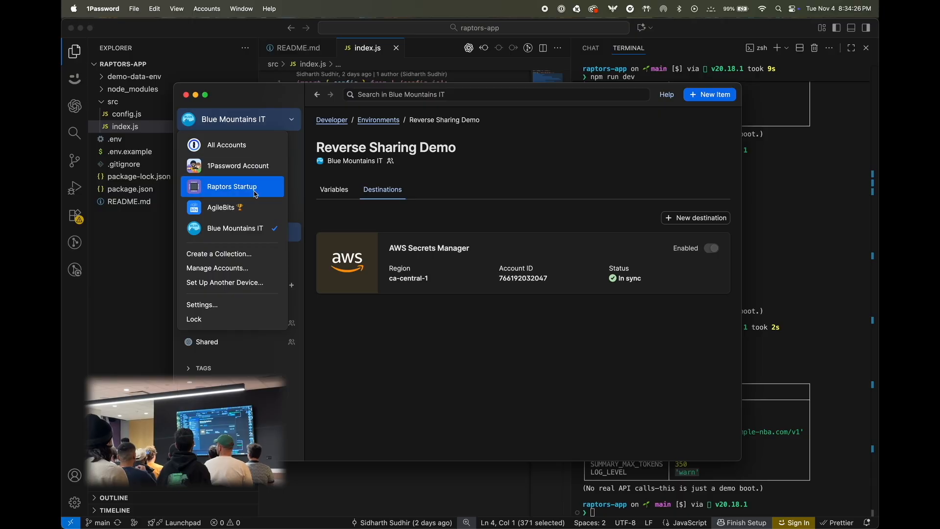
left_click(231, 187)
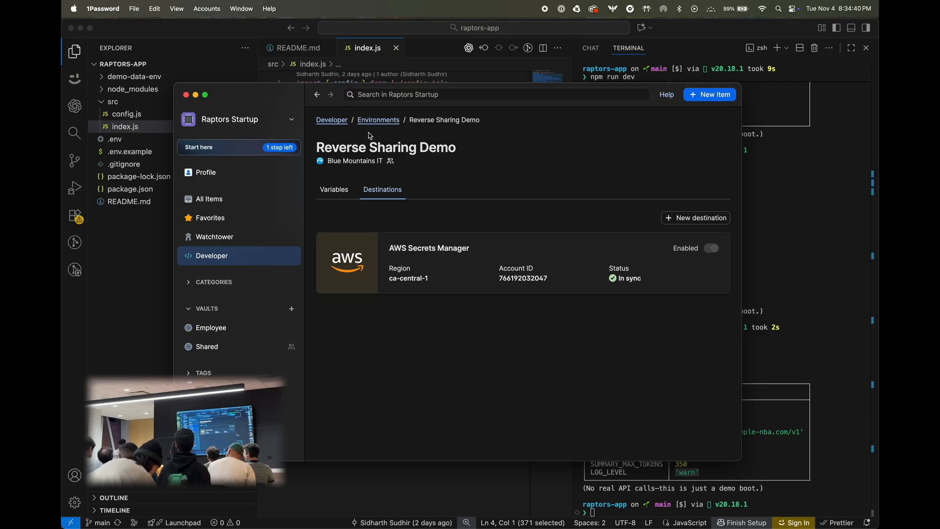
left_click(378, 119)
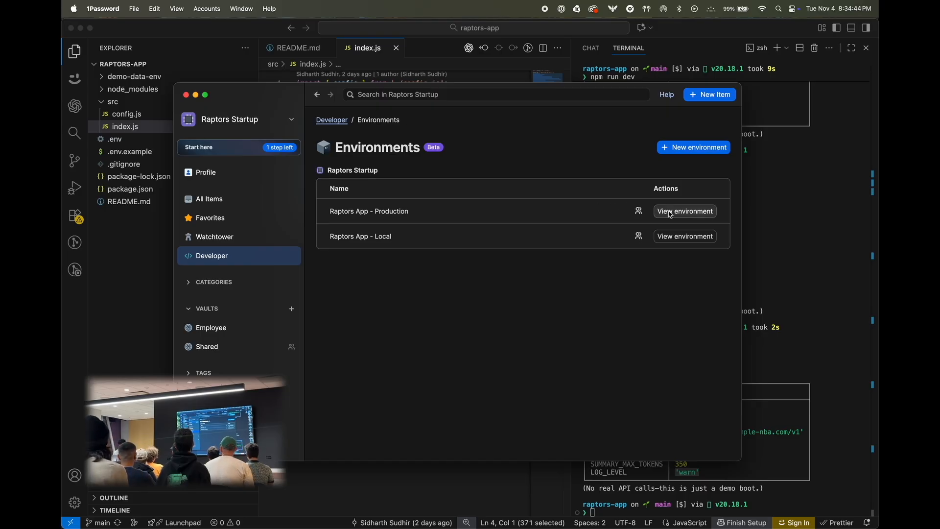
left_click(685, 211)
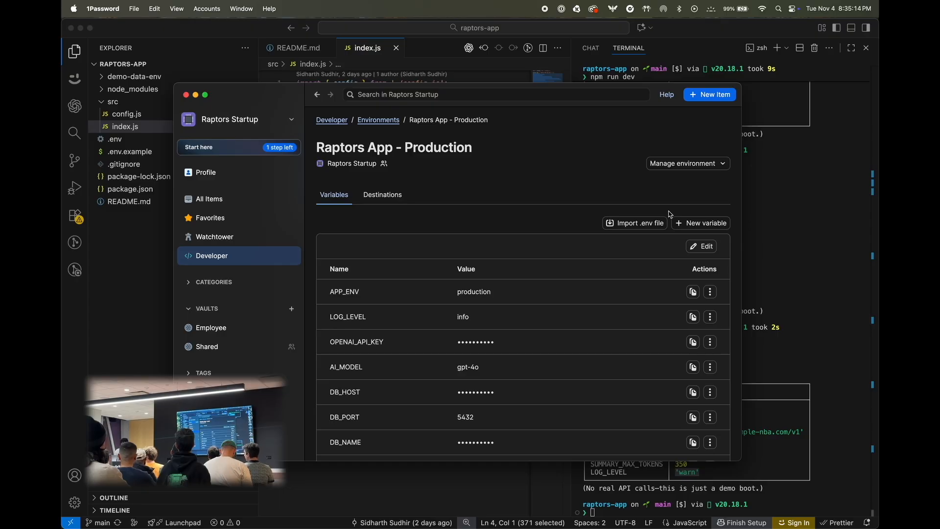
mouse_move(621, 198)
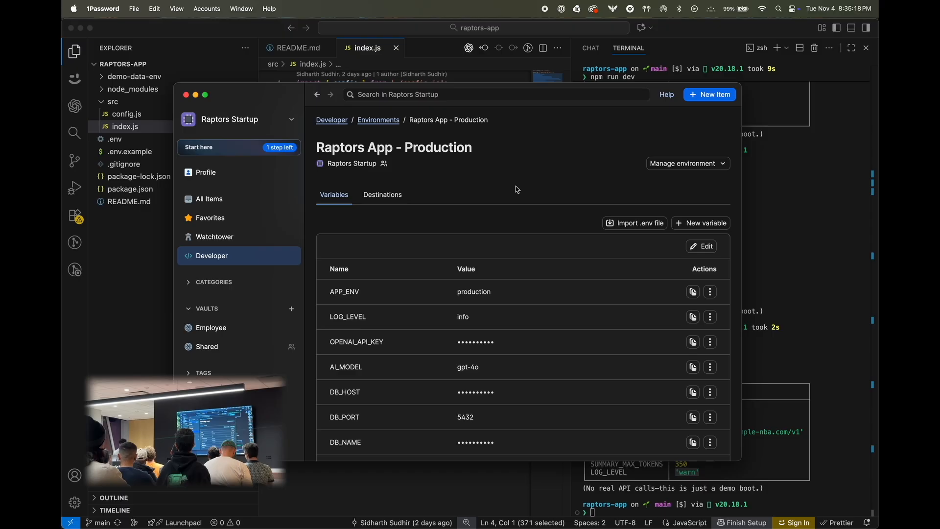
mouse_move(418, 137)
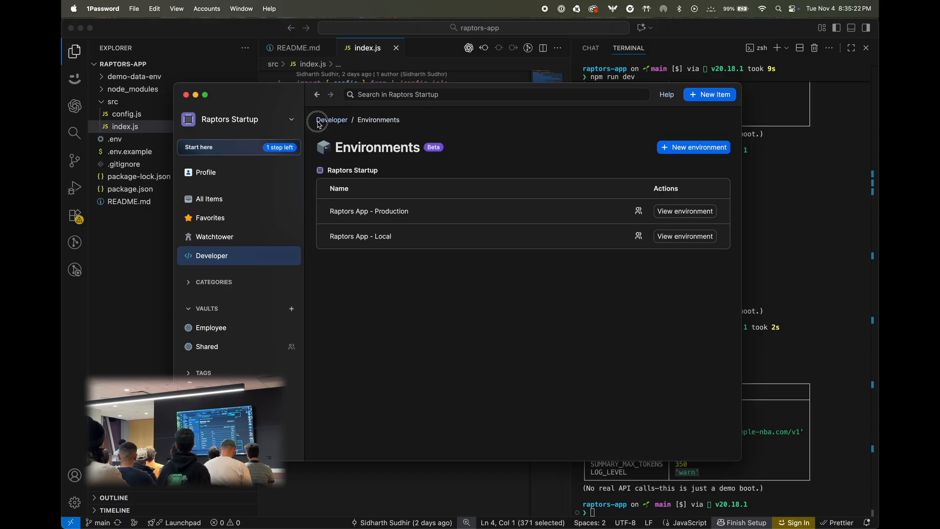
left_click(330, 120)
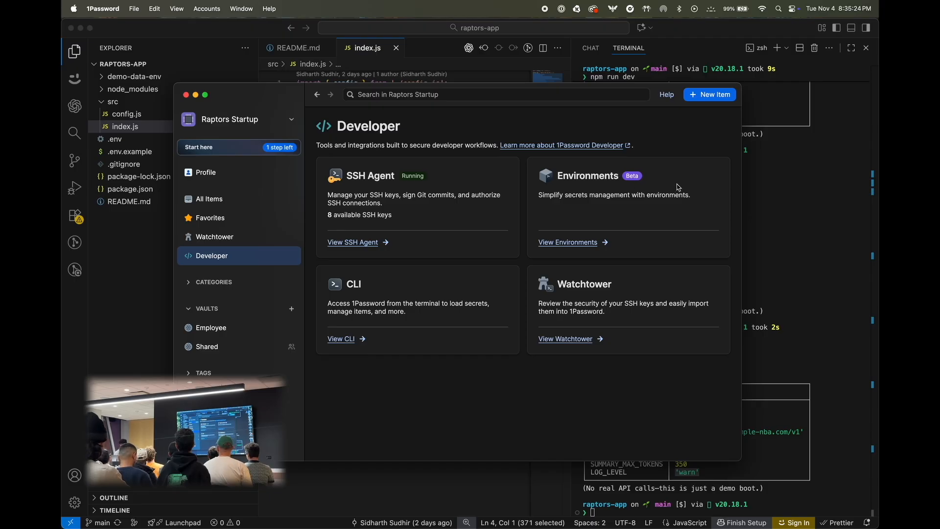